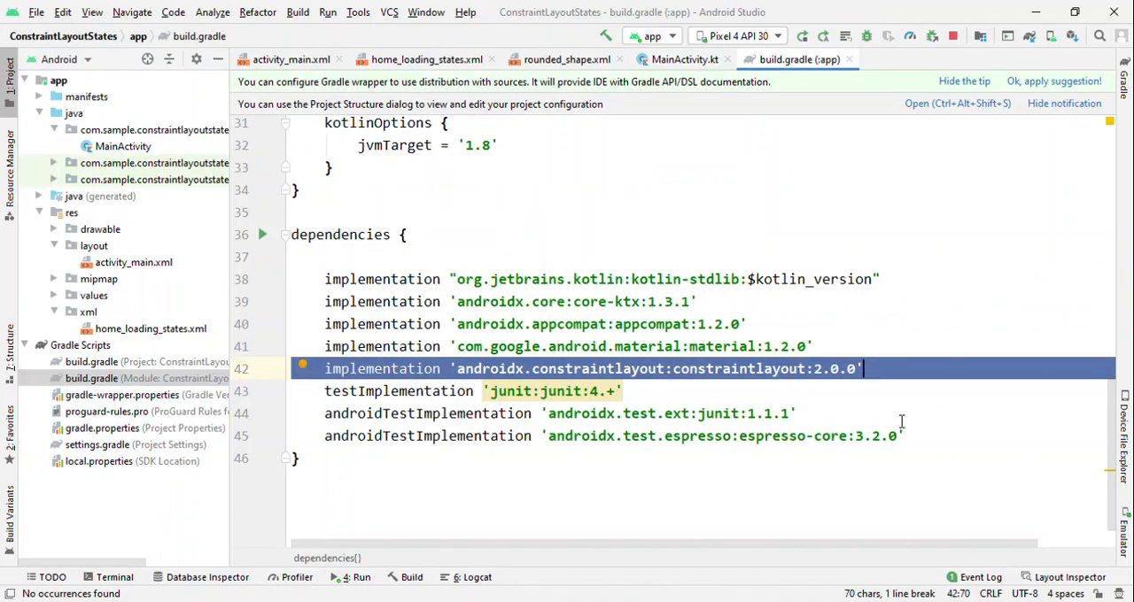
# Review build.gradle and MainActivity.kt, then bring up activity_main.xml in Split view
pyautogui.click(684, 59)
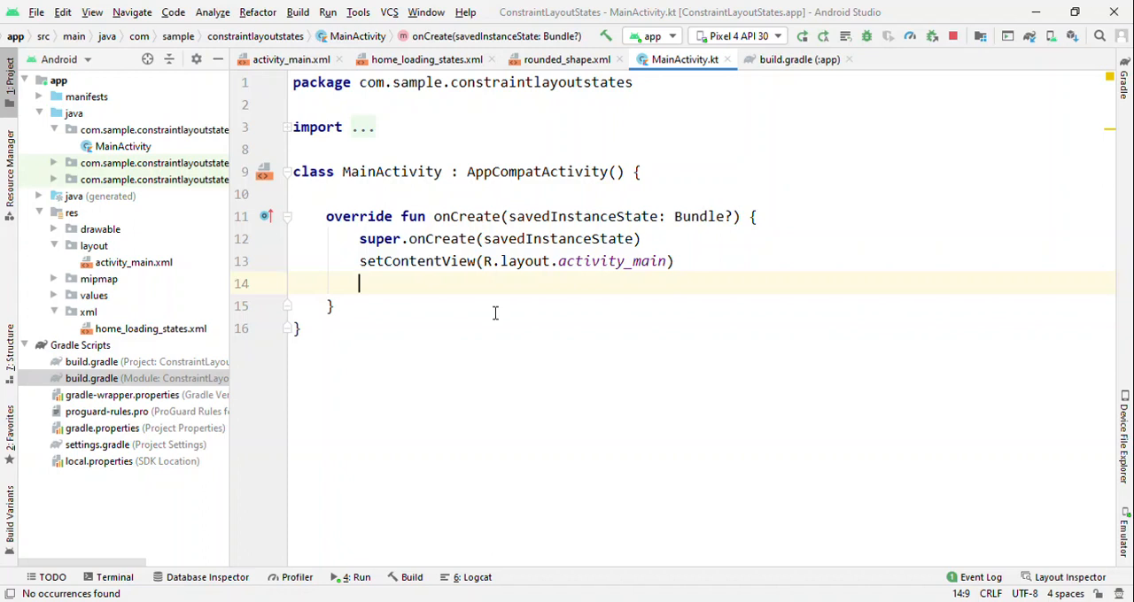
pyautogui.click(291, 59)
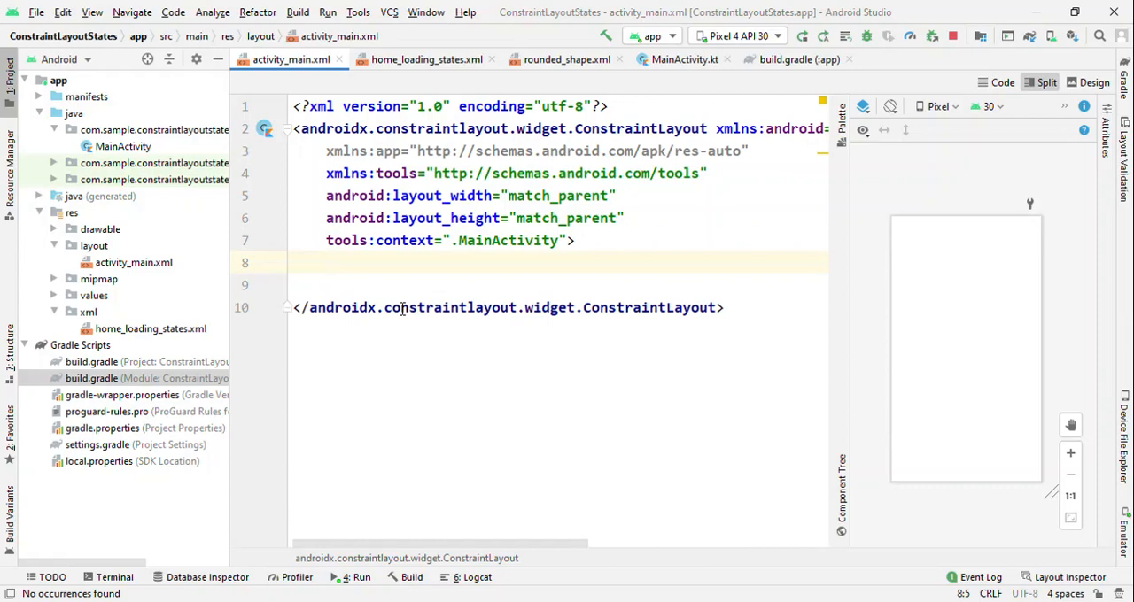
# Add a wrap_content ProgressBar constrained Start/End/Top/Bottom to parent, then begin an ImageView tag
pyautogui.write('<')
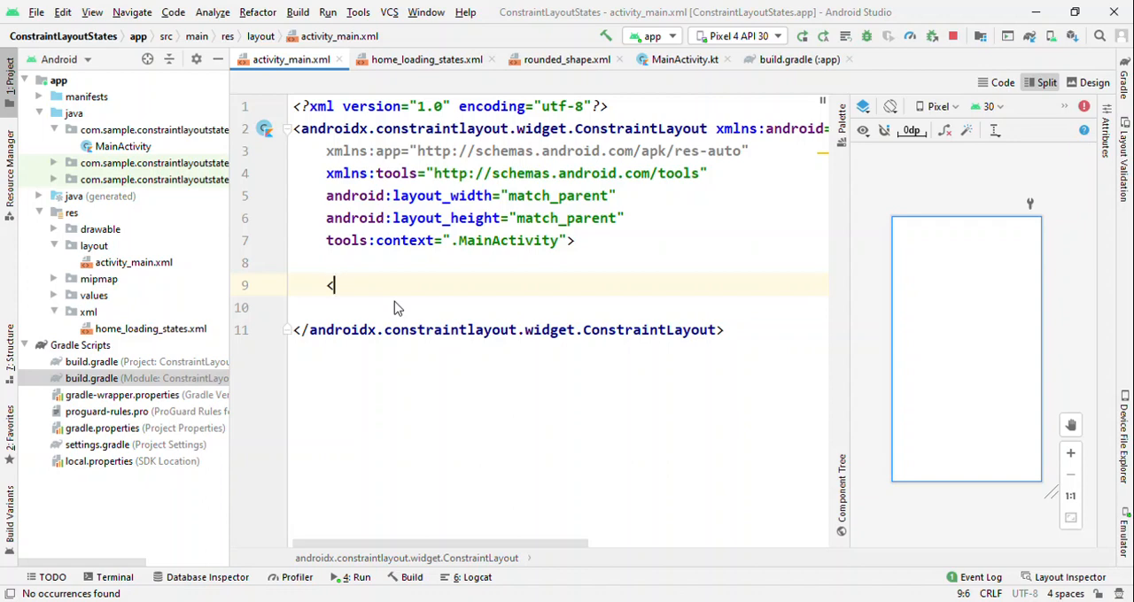
pyautogui.write('pr')
pyautogui.write('e')
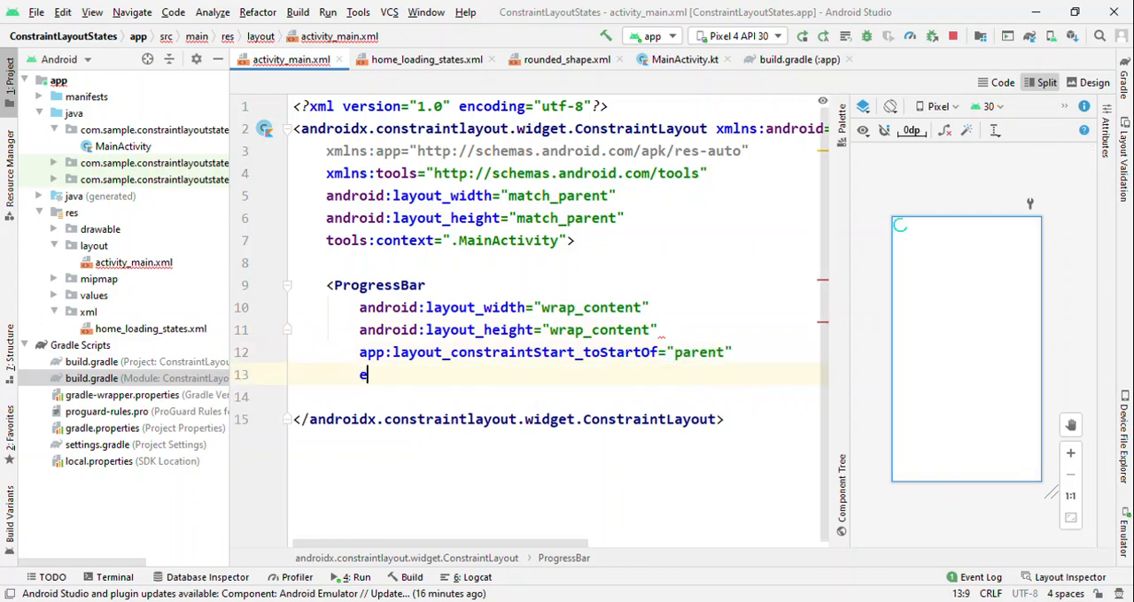
pyautogui.write('app:layout_constraintEnd_toEndOf="parent"')
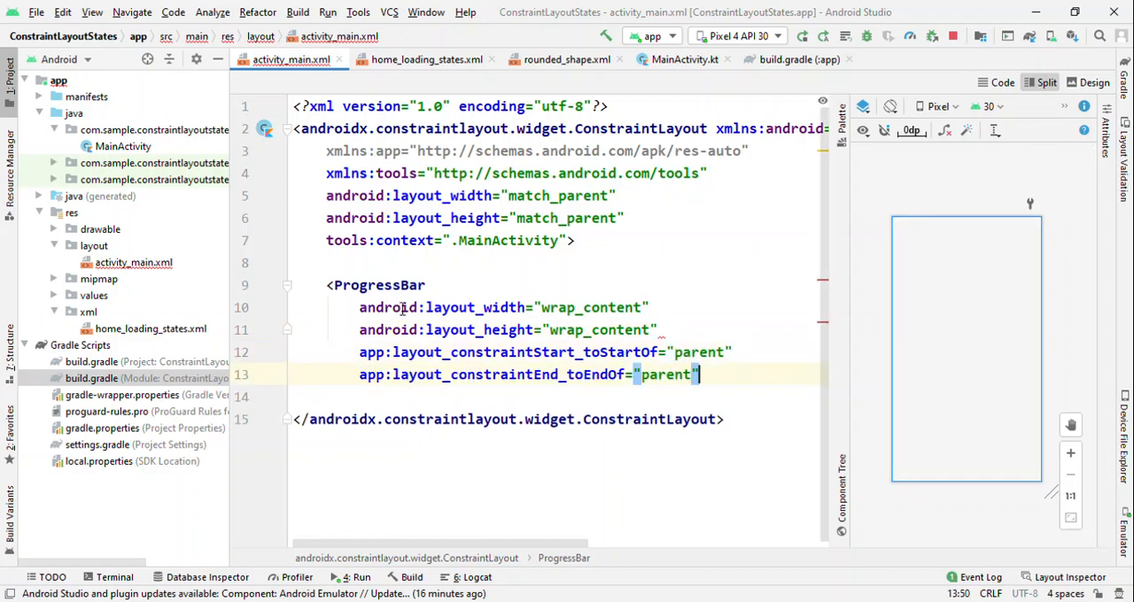
pyautogui.write('app:layout_constraintTop_toTopOf="parent"')
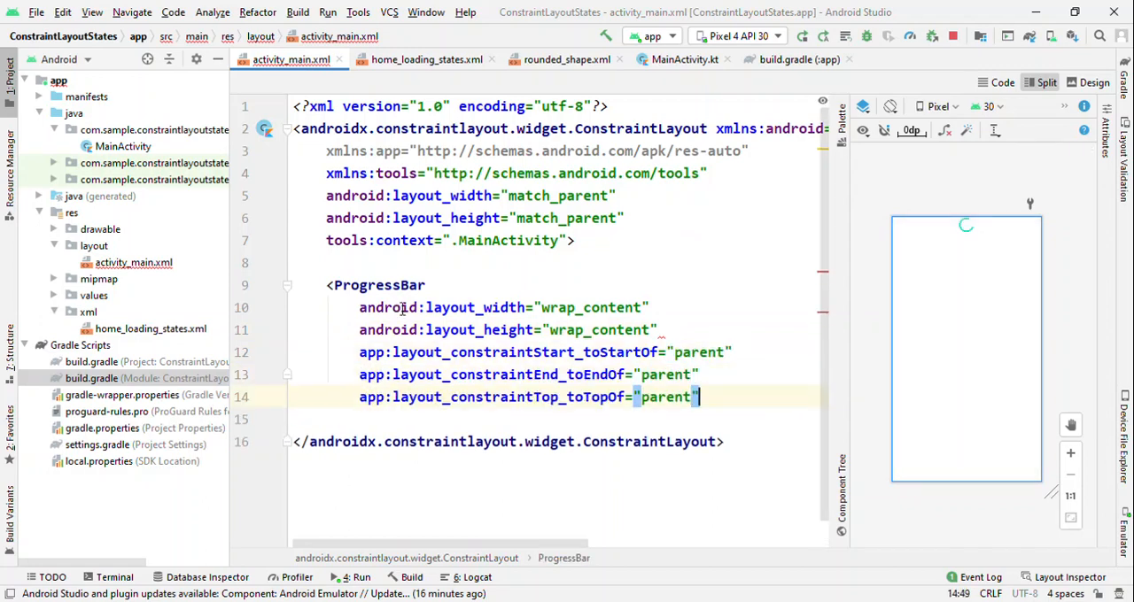
pyautogui.write('app:layout_constraintBottom_toBottomOf="parent"')
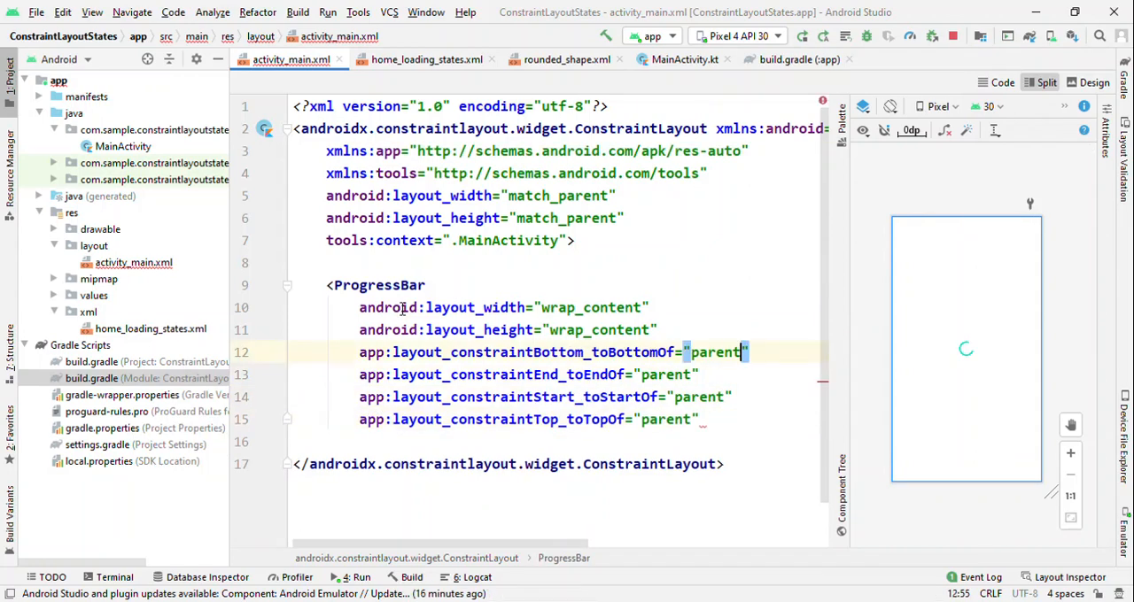
pyautogui.click(665, 373)
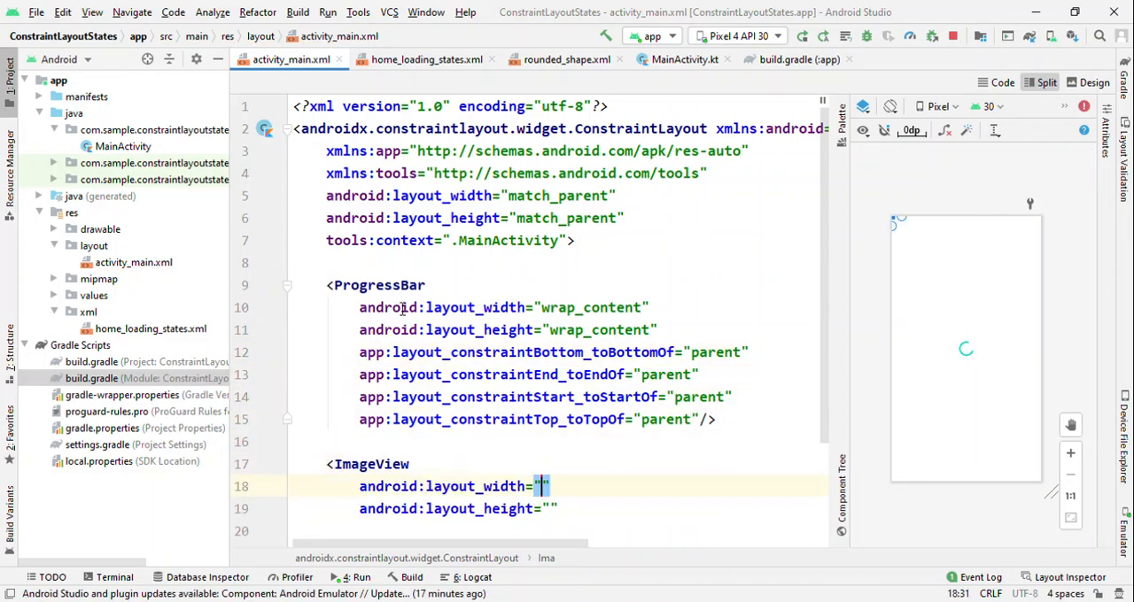
pyautogui.write('match_parent')
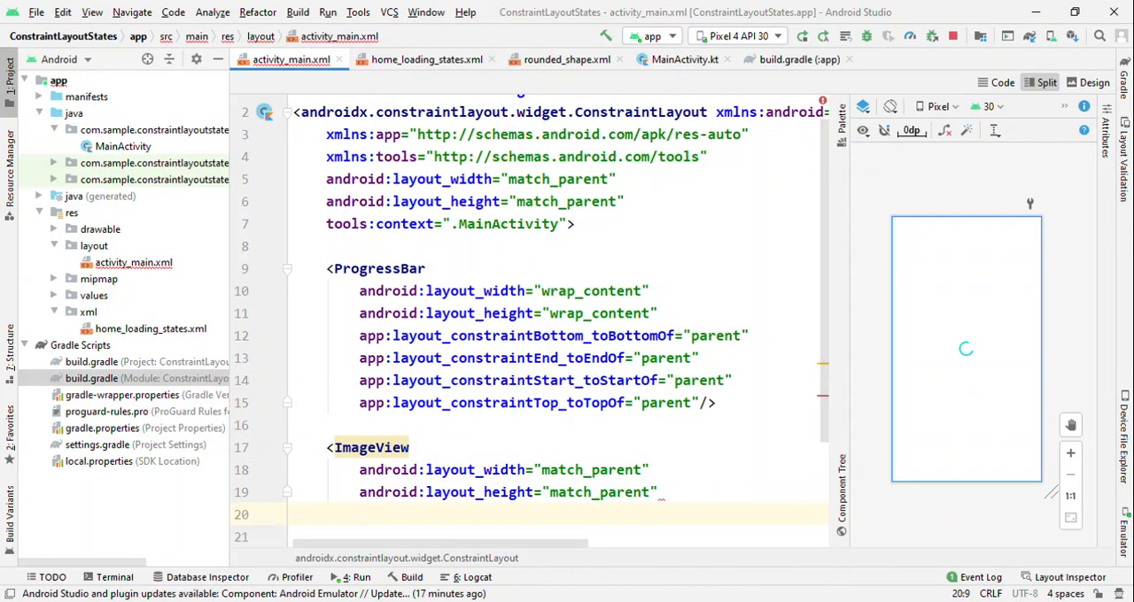
pyautogui.write('android:src="')
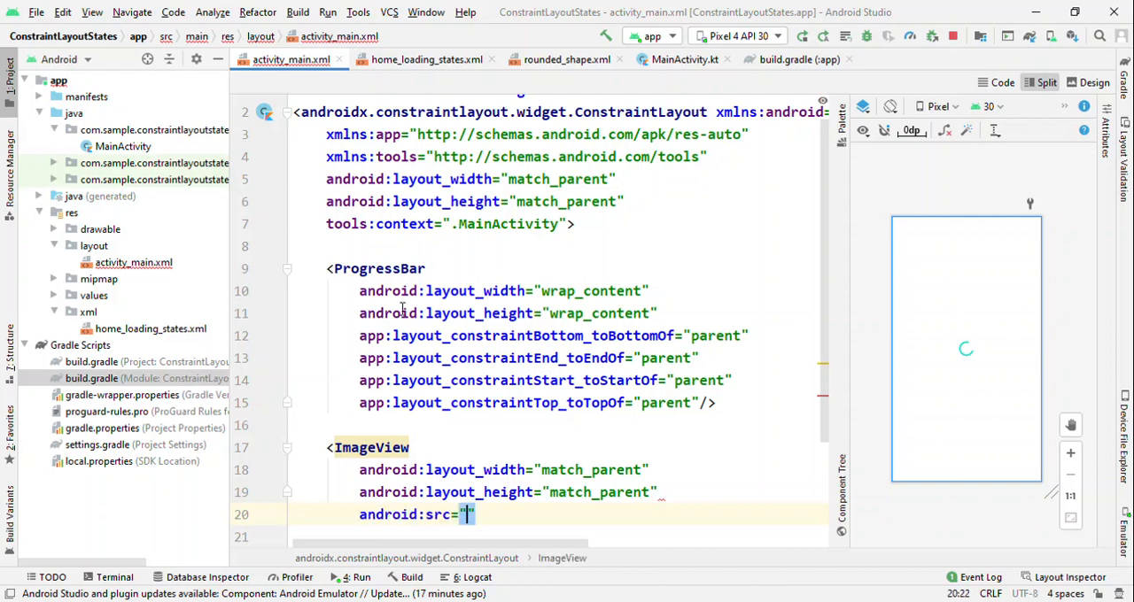
pyautogui.write('@drawable/butterfly')
pyautogui.click(559, 538)
pyautogui.write('android:scaleType="')
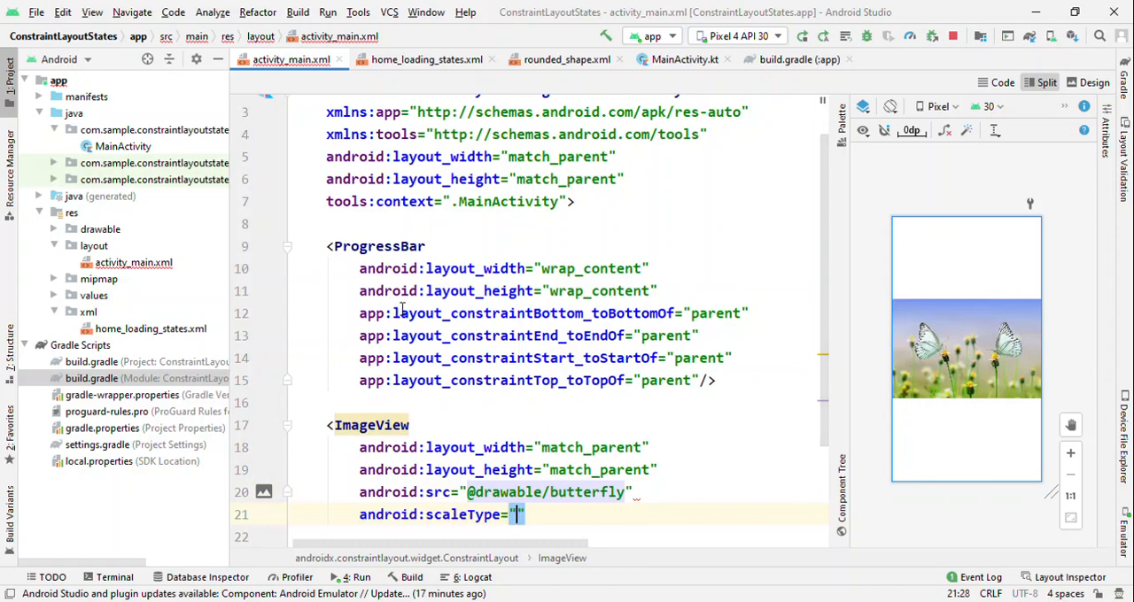
pyautogui.write('centerCrop')
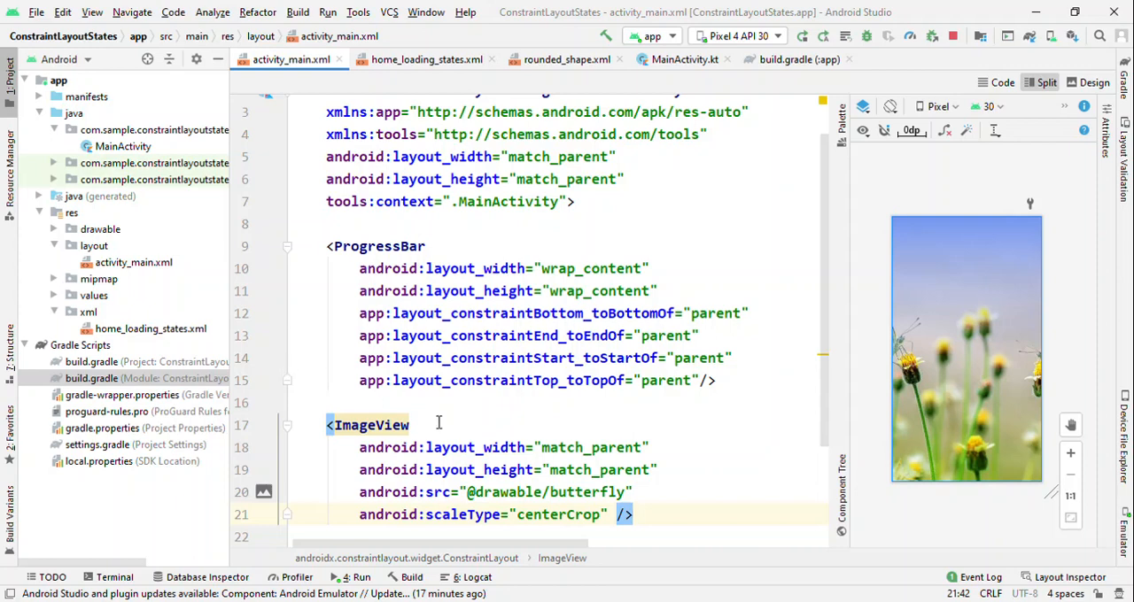
pyautogui.click(496, 290)
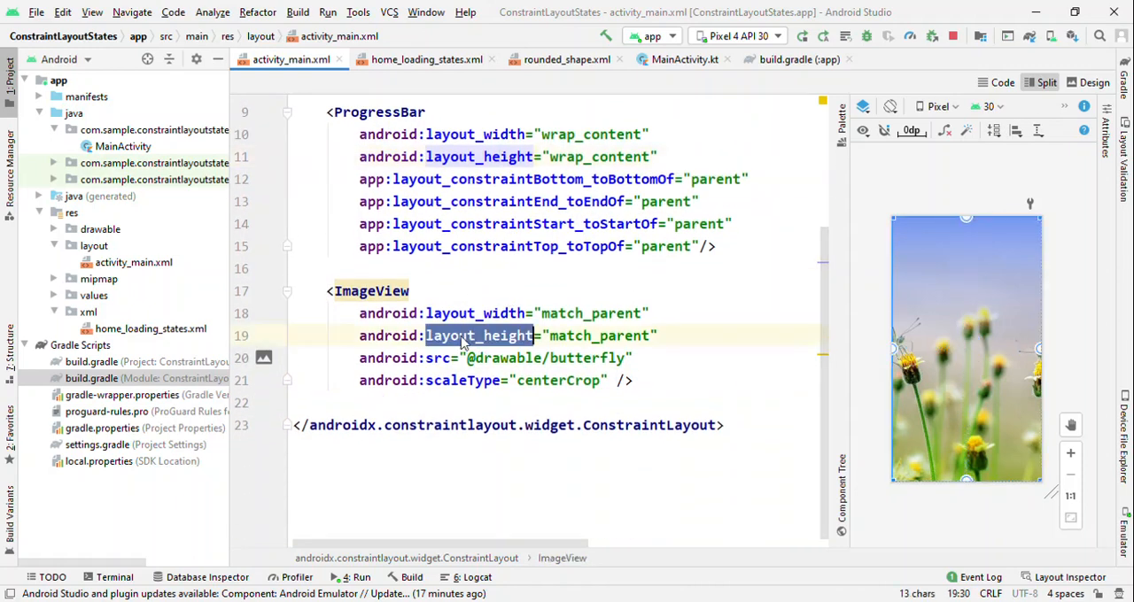
pyautogui.write('v')
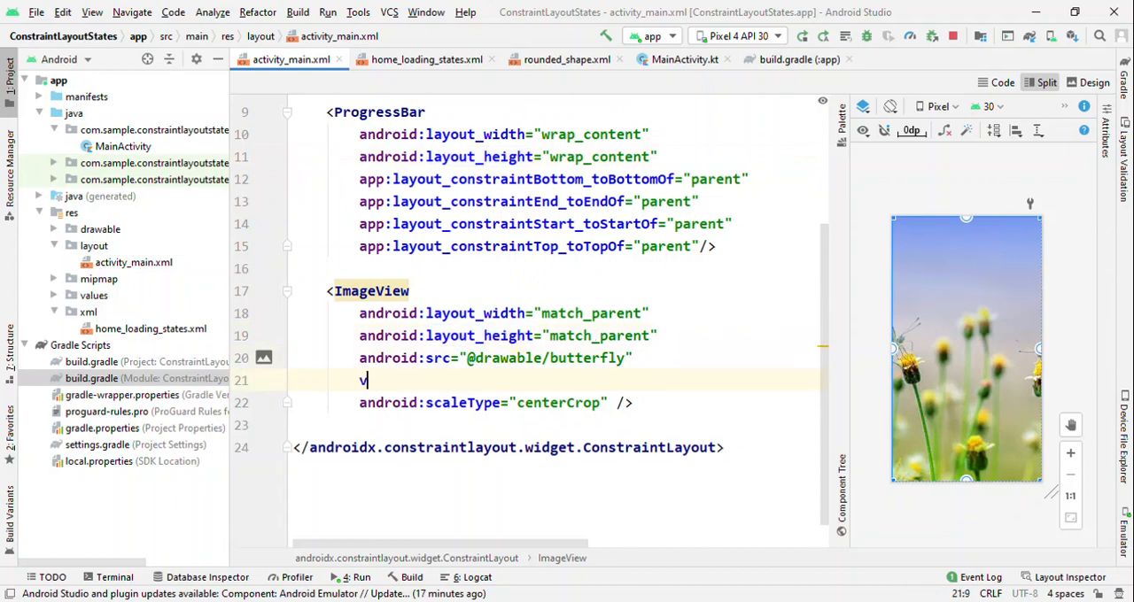
pyautogui.write('android:visibility="gone"')
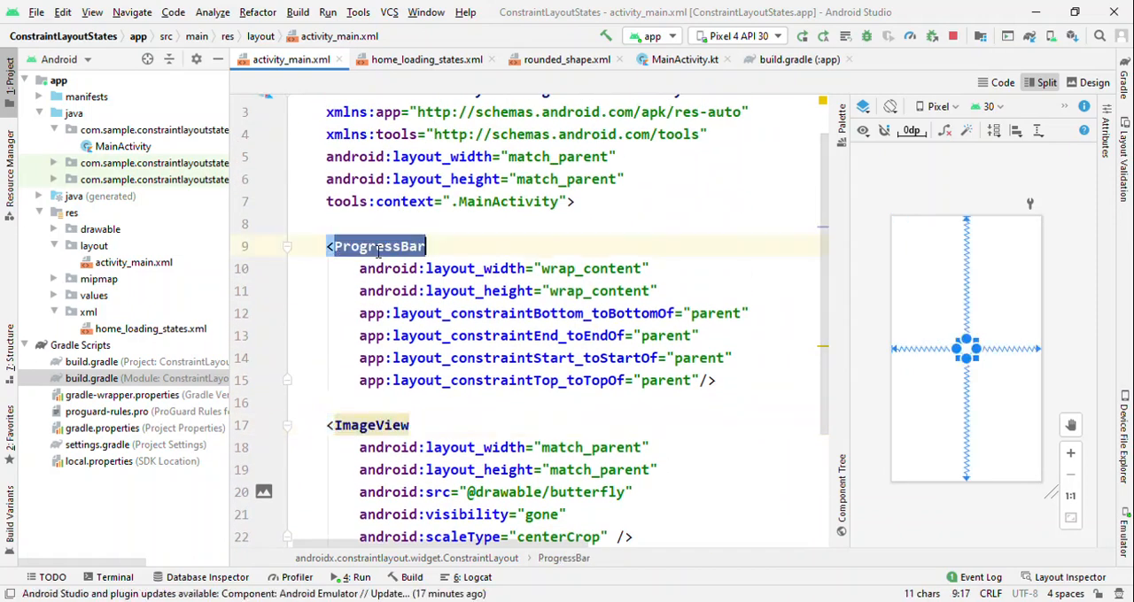
# Add android:id values @+id/pbProgress, @+id/ivImage and @+id/clHome to the layout elements
pyautogui.click(381, 335)
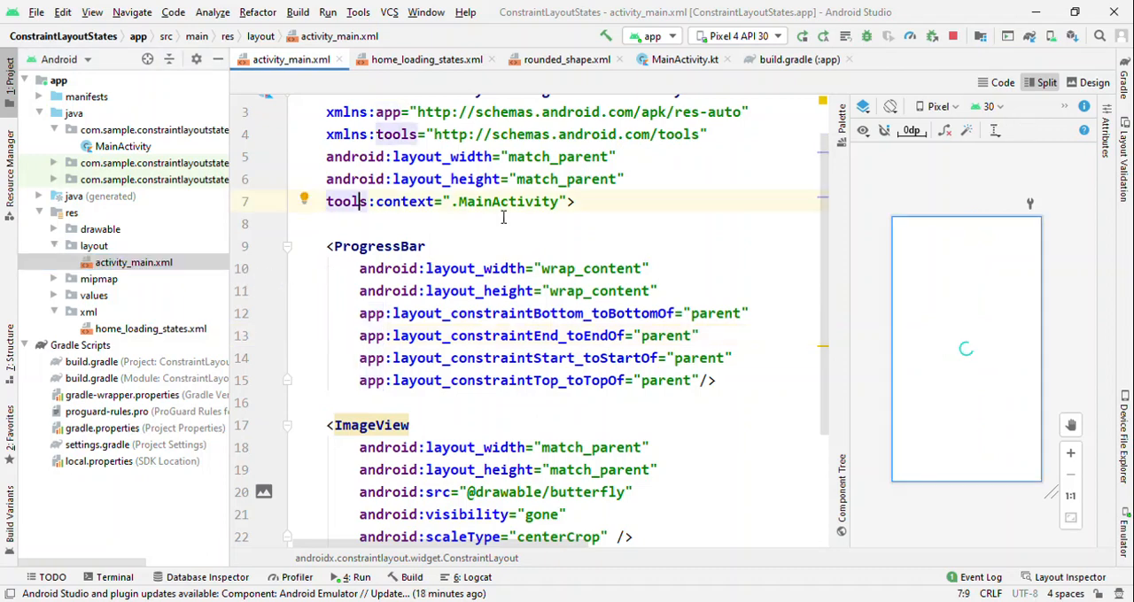
pyautogui.moveTo(583, 208)
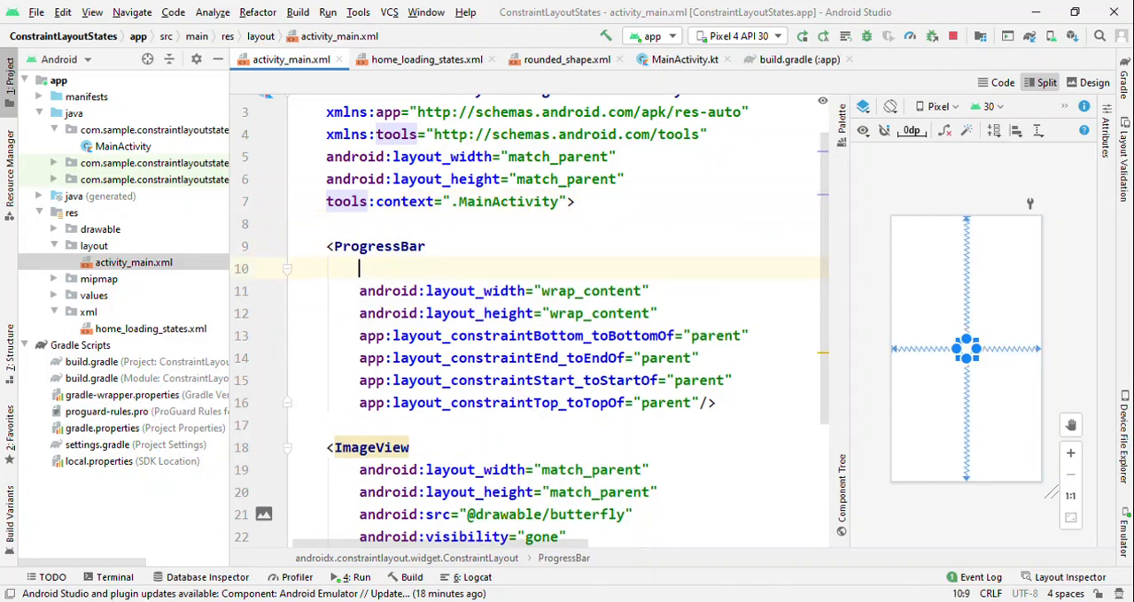
pyautogui.write('android:id="@+id/pb"')
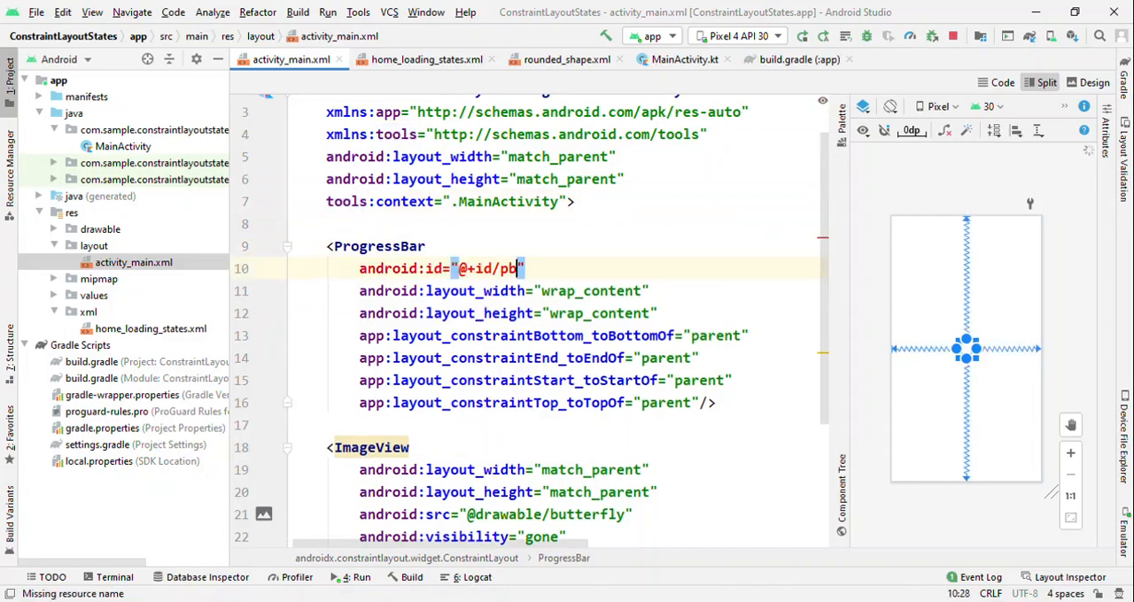
pyautogui.write('Pro')
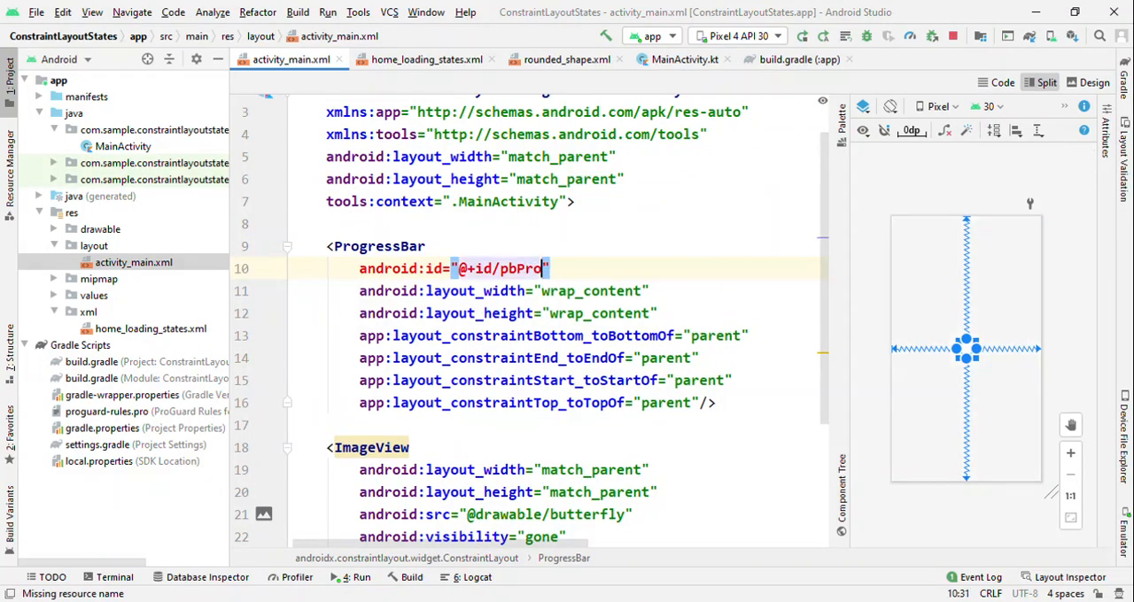
pyautogui.write('gress')
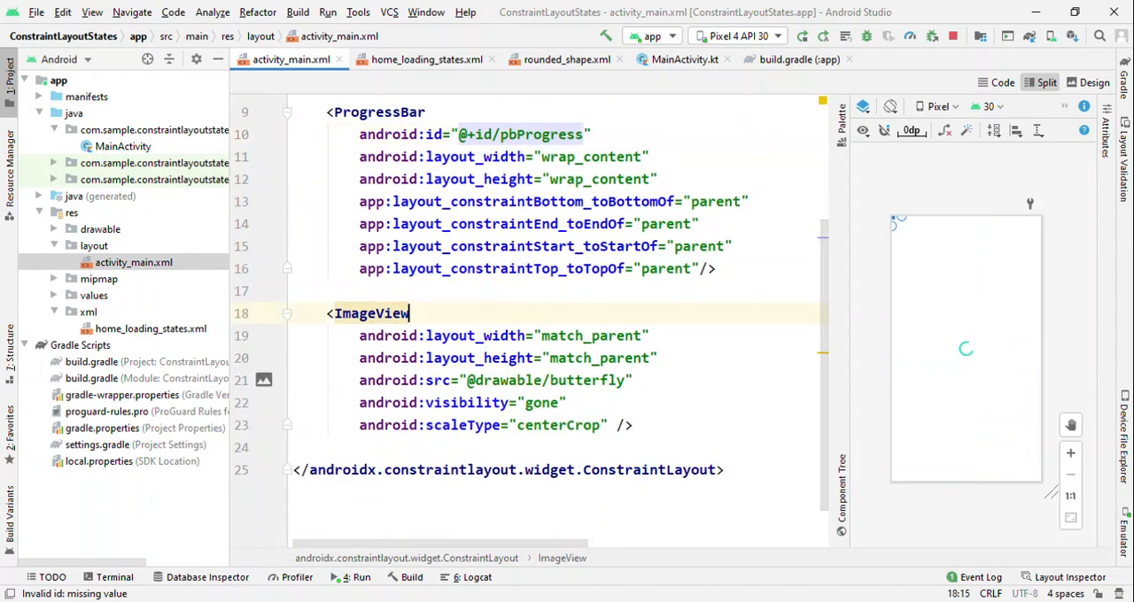
pyautogui.write('android:id="@+id/')
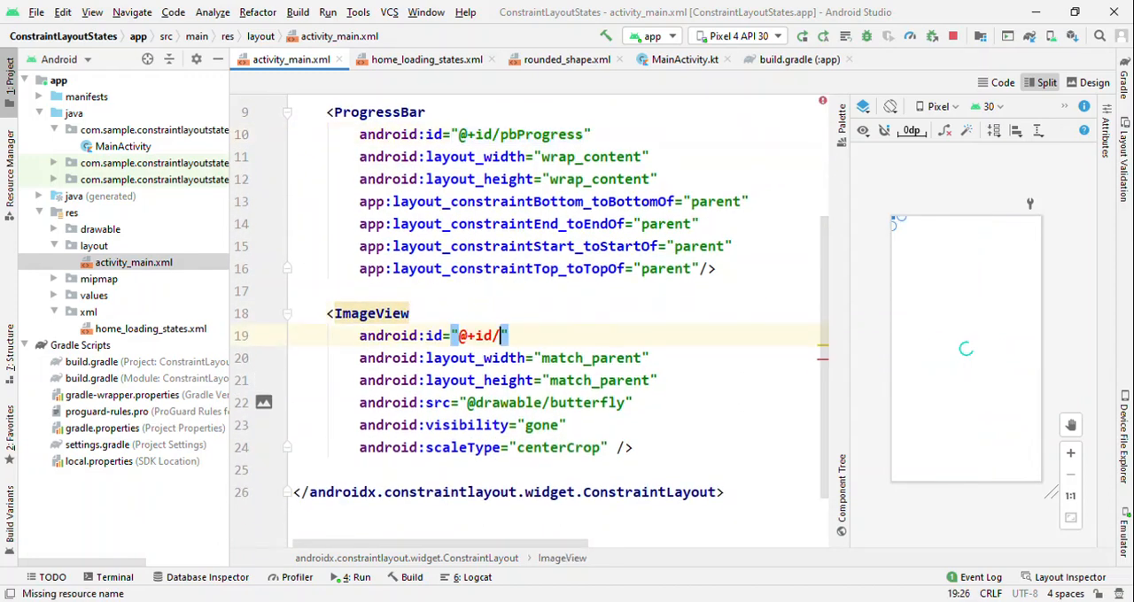
pyautogui.write('ivImag')
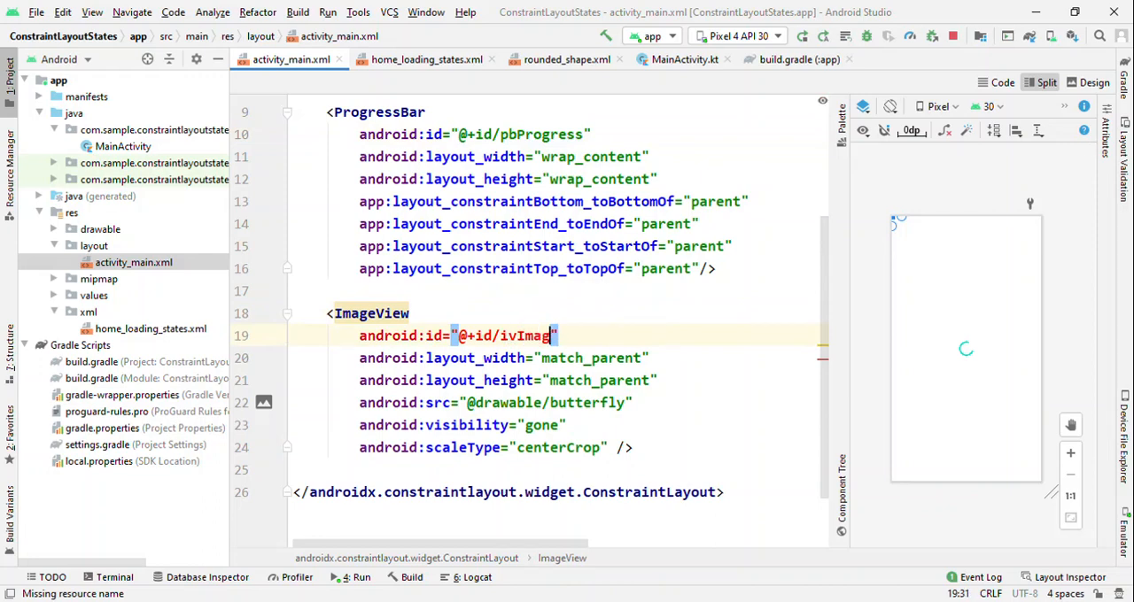
pyautogui.write('e')
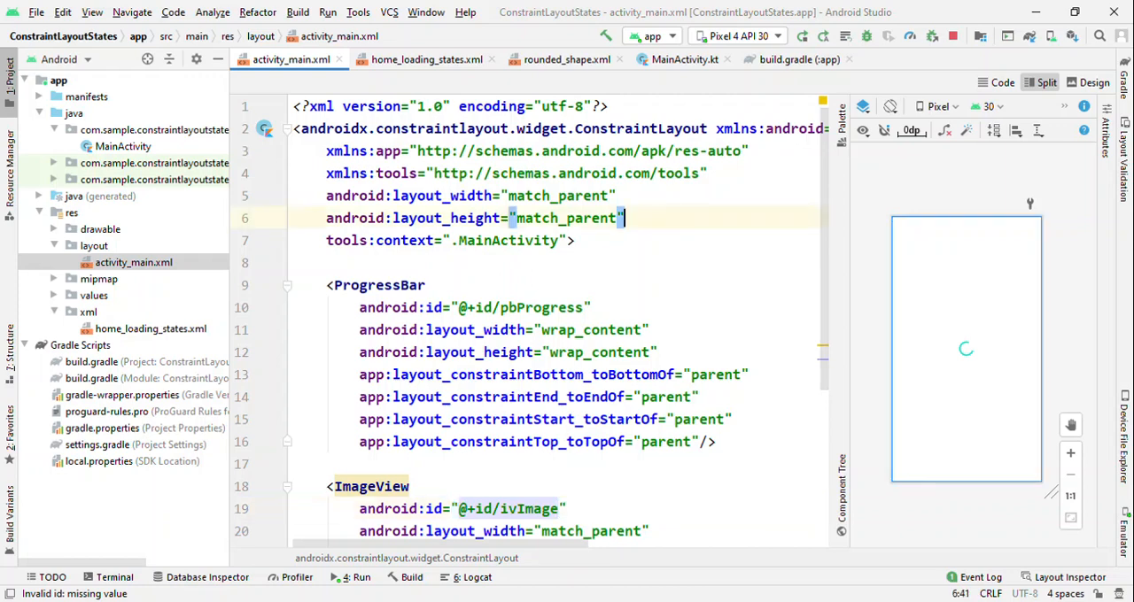
pyautogui.write('android:id="@+id/clHome"')
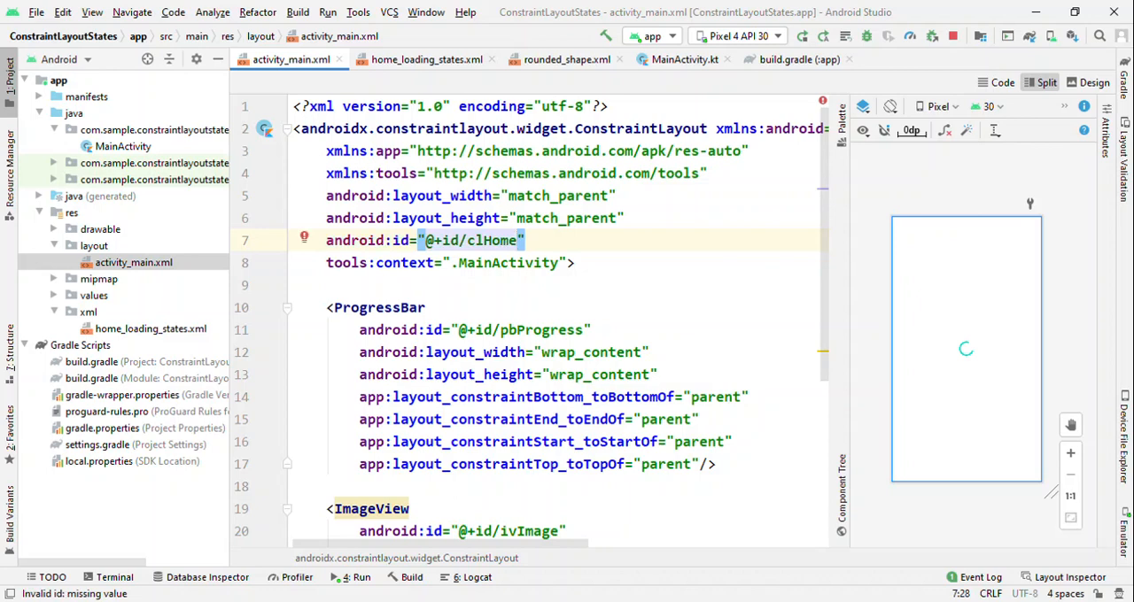
pyautogui.moveTo(146, 262)
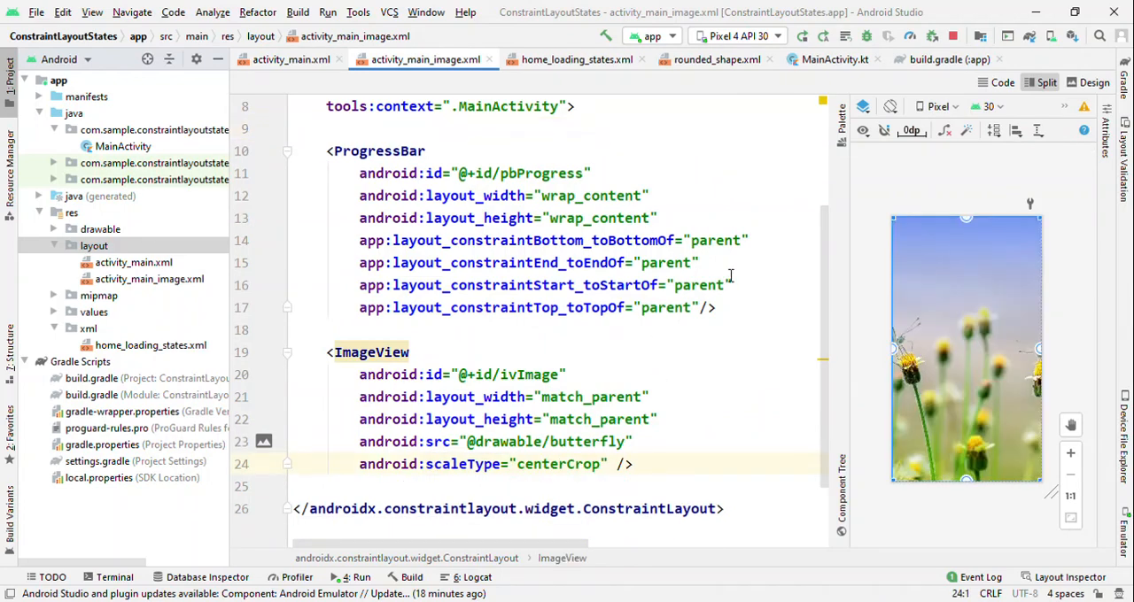
# In activity_main_image.xml, hide the ProgressBar and show the full-screen centerCrop butterfly ImageView
pyautogui.write('android:visibility="gone"')
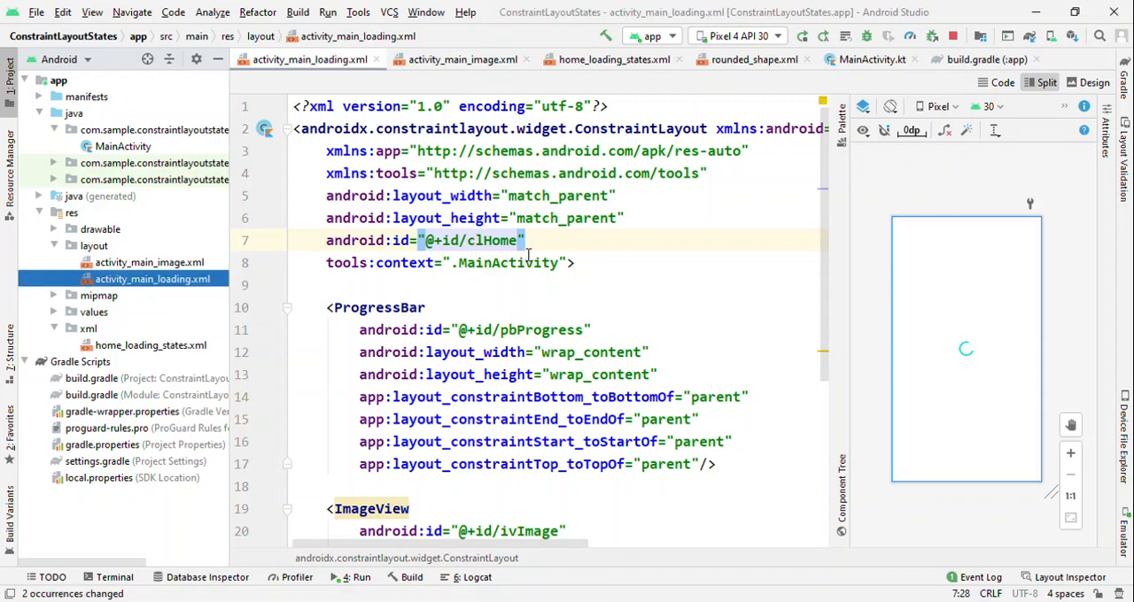
pyautogui.click(461, 59)
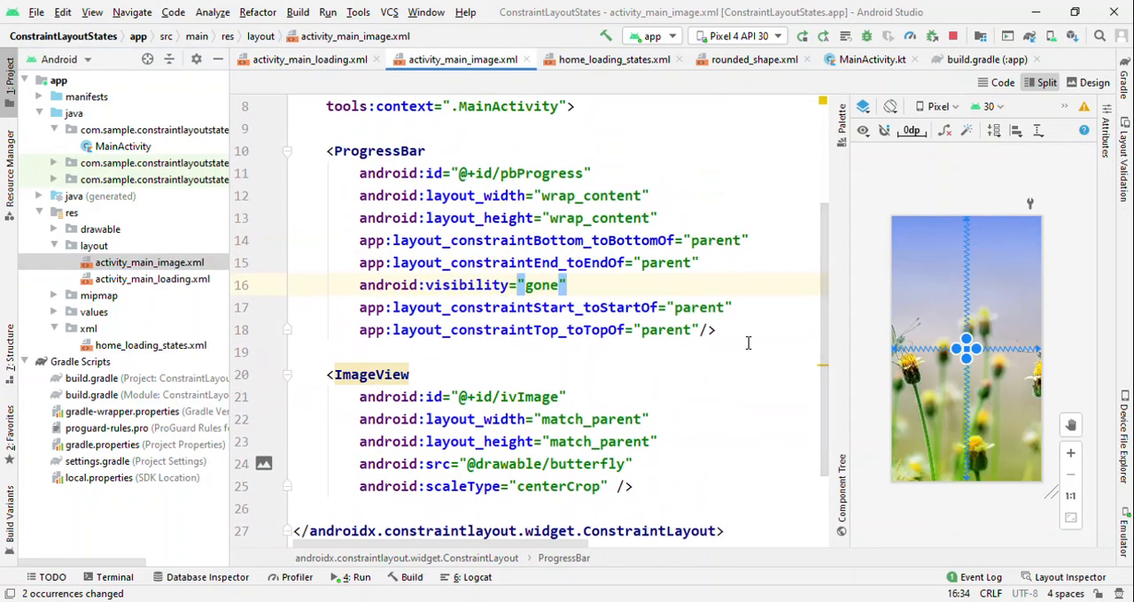
pyautogui.click(409, 374)
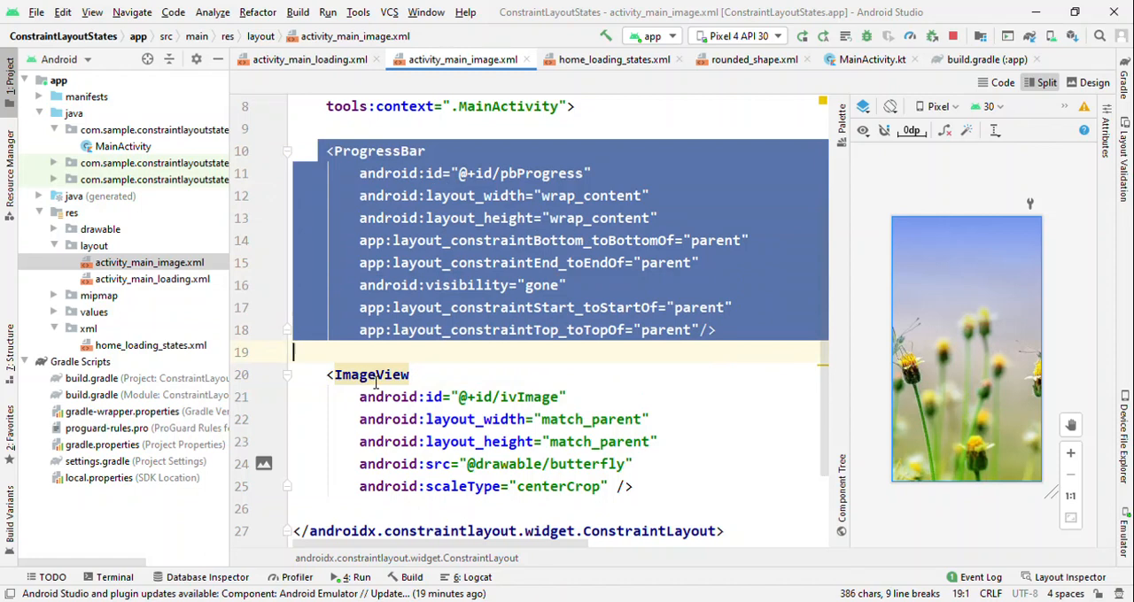
pyautogui.click(152, 279)
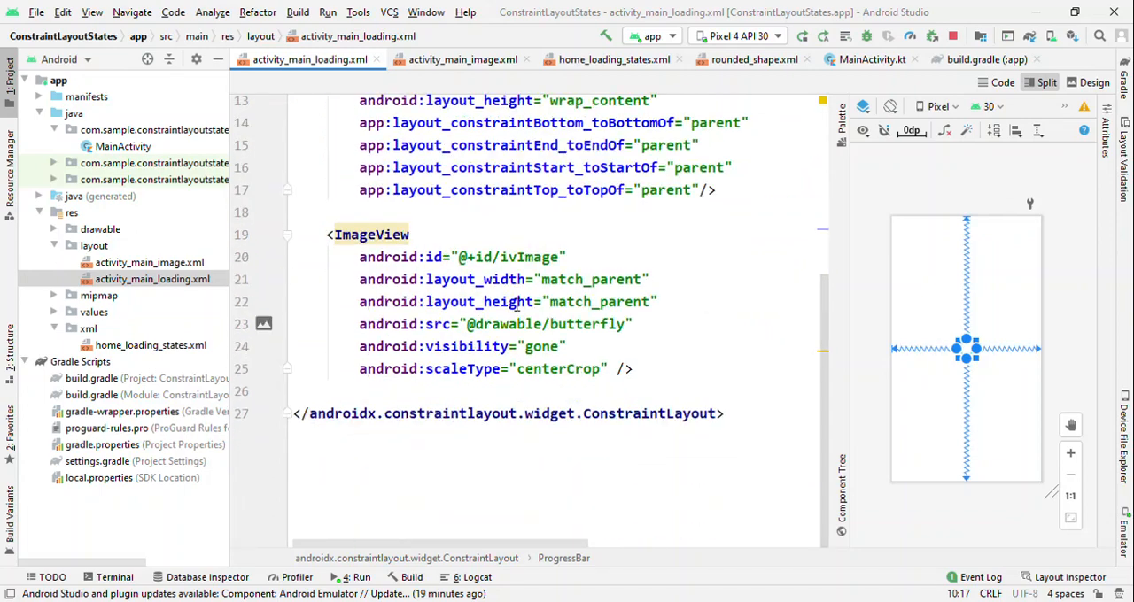
pyautogui.click(462, 60)
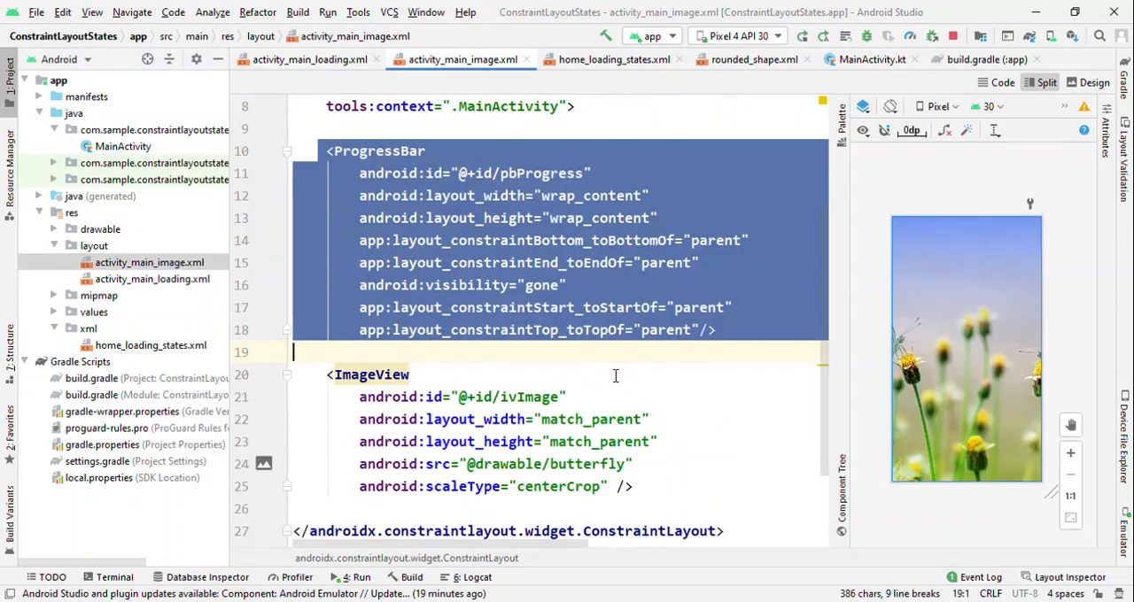
pyautogui.click(369, 374)
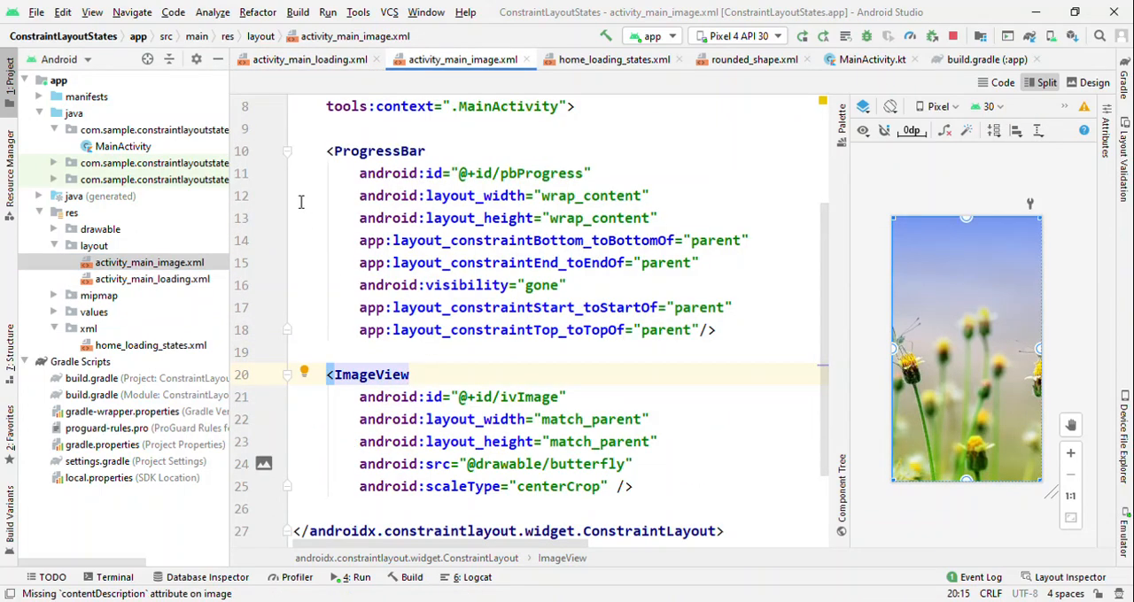
pyautogui.click(152, 278)
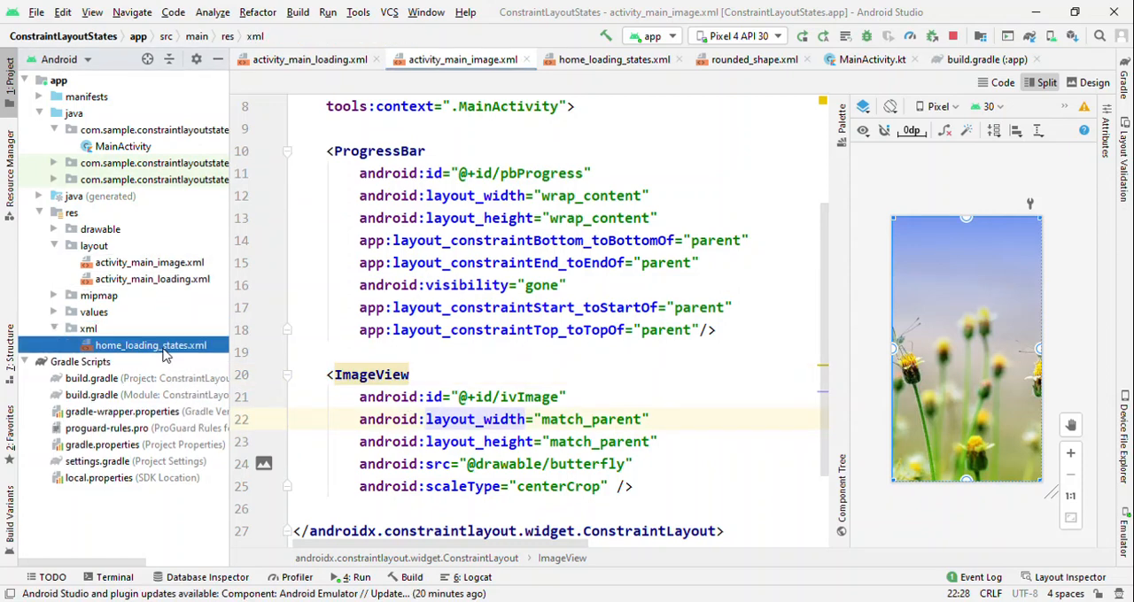
pyautogui.click(612, 59)
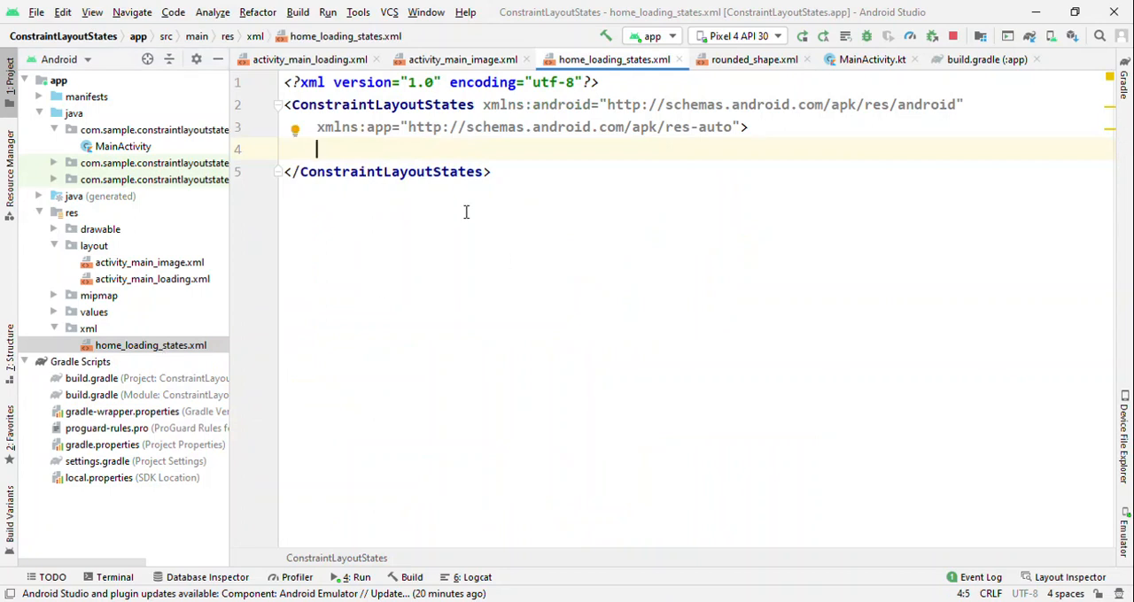
pyautogui.write('<')
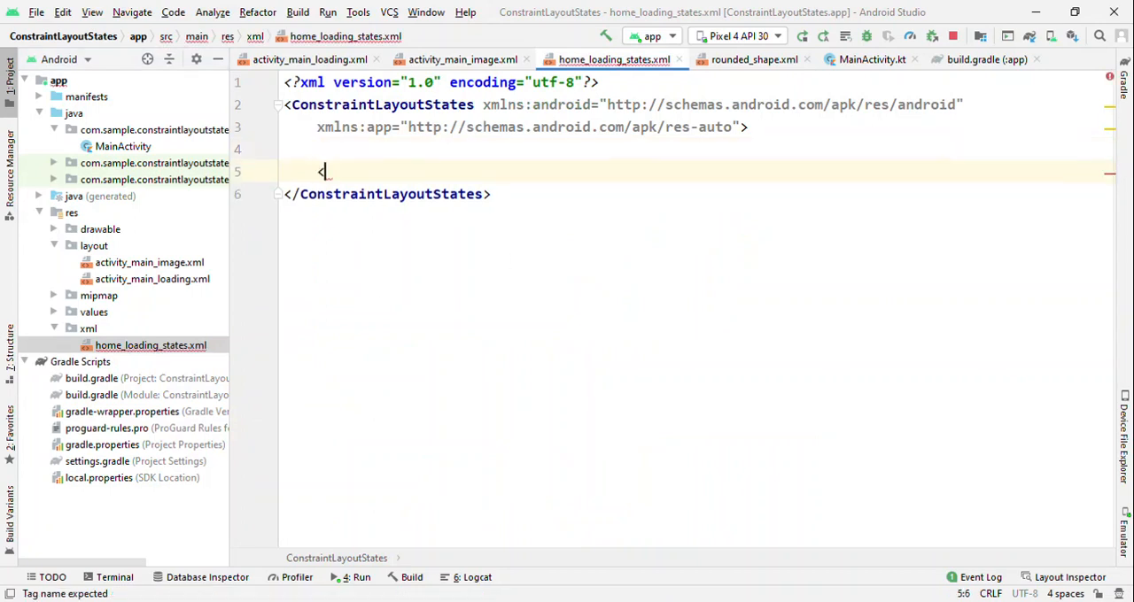
pyautogui.write('State')
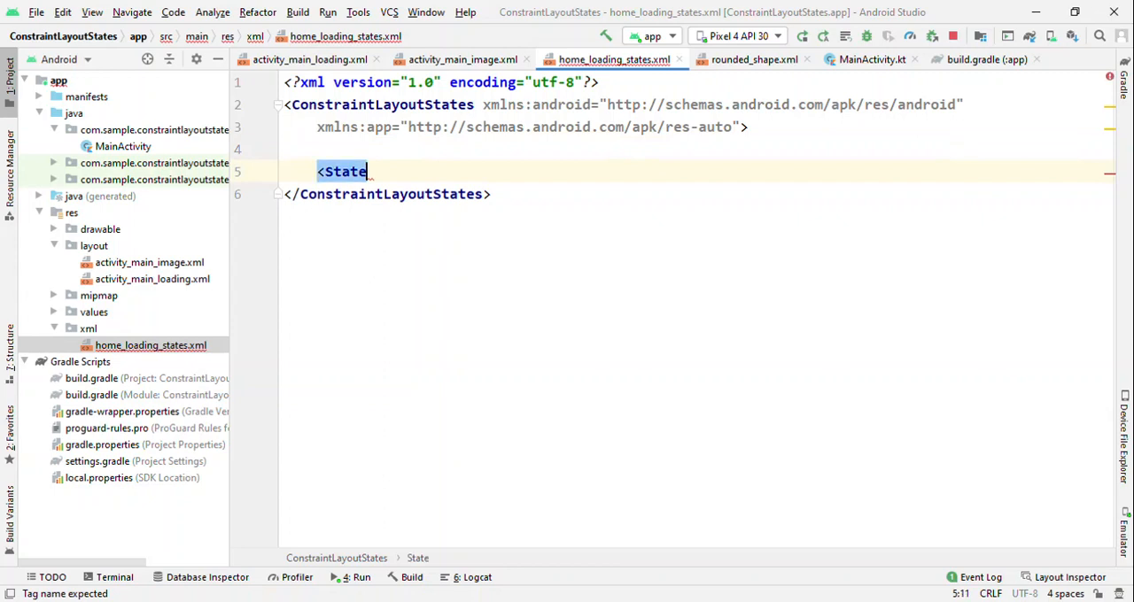
pyautogui.write('android:id')
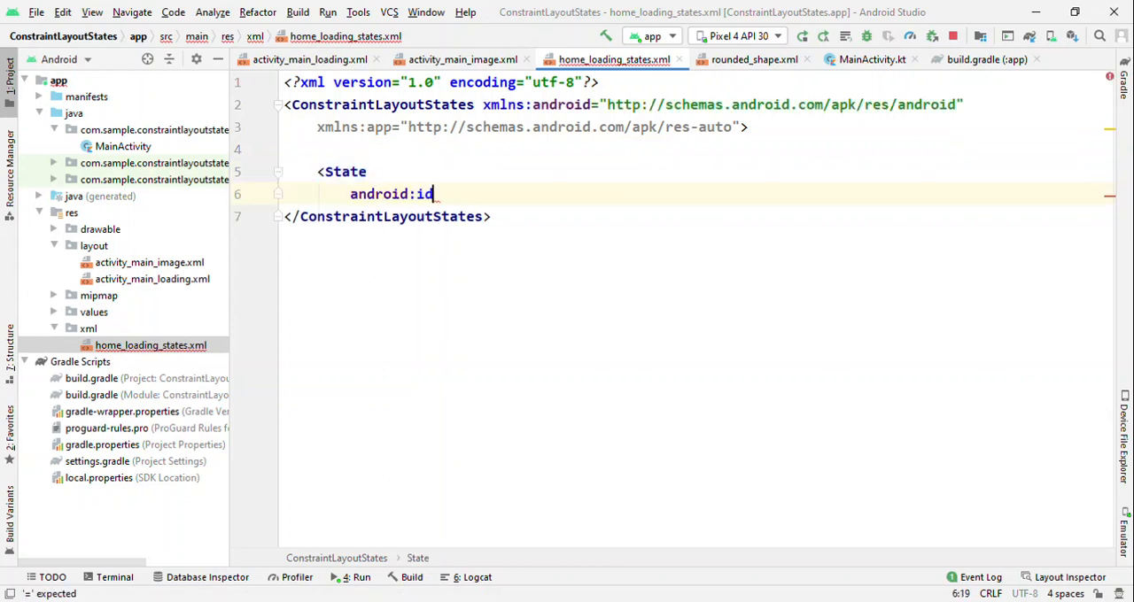
pyautogui.write('="')
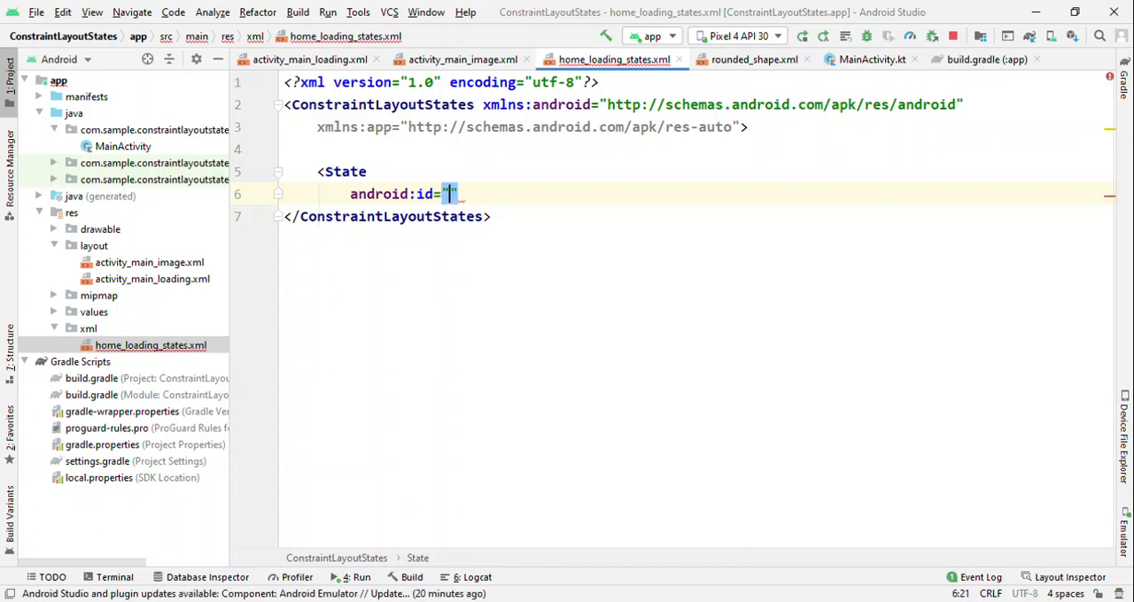
pyautogui.write('@id')
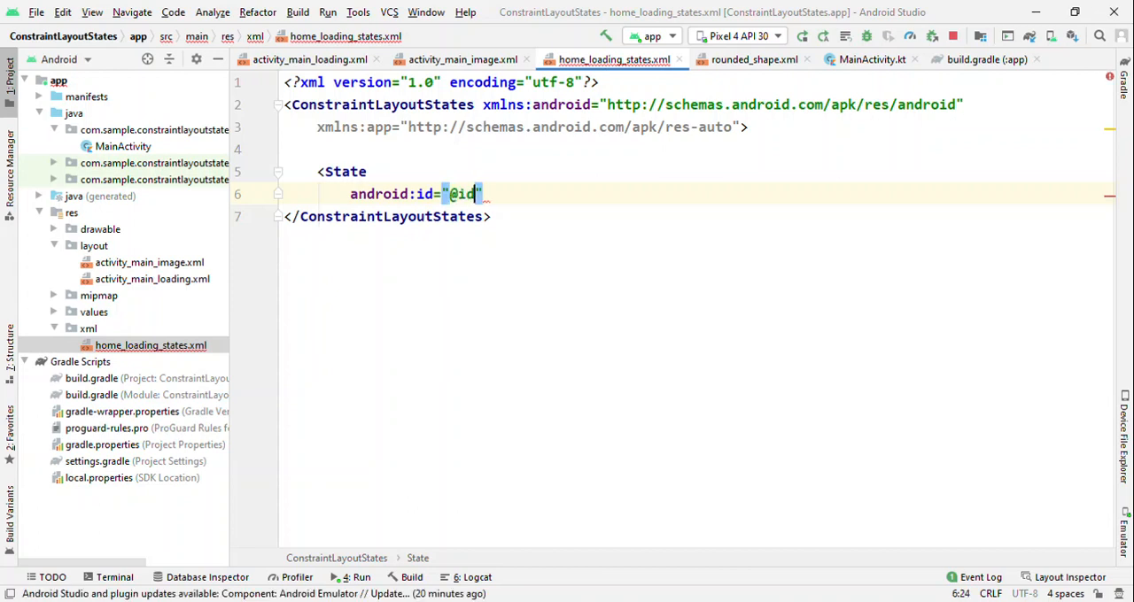
pyautogui.write('+id/')
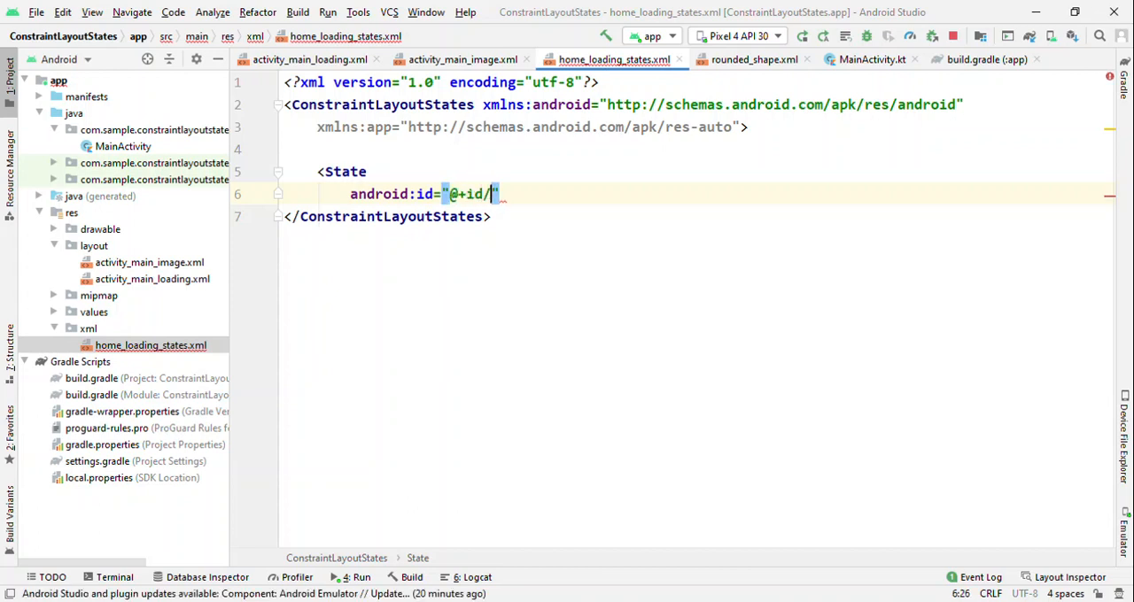
pyautogui.write('loading')
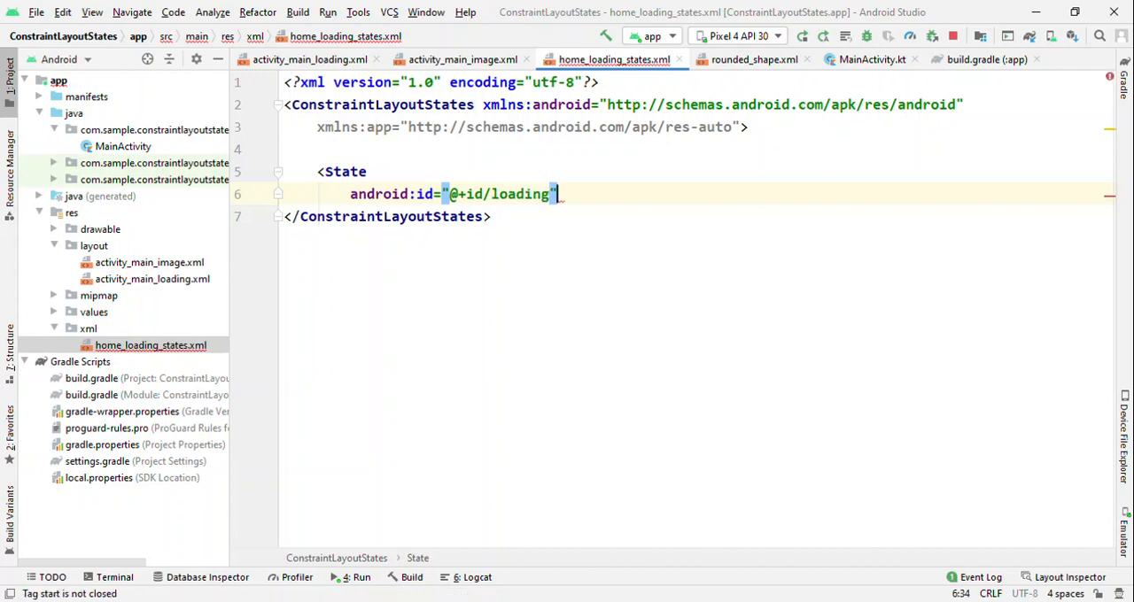
pyautogui.write('ap')
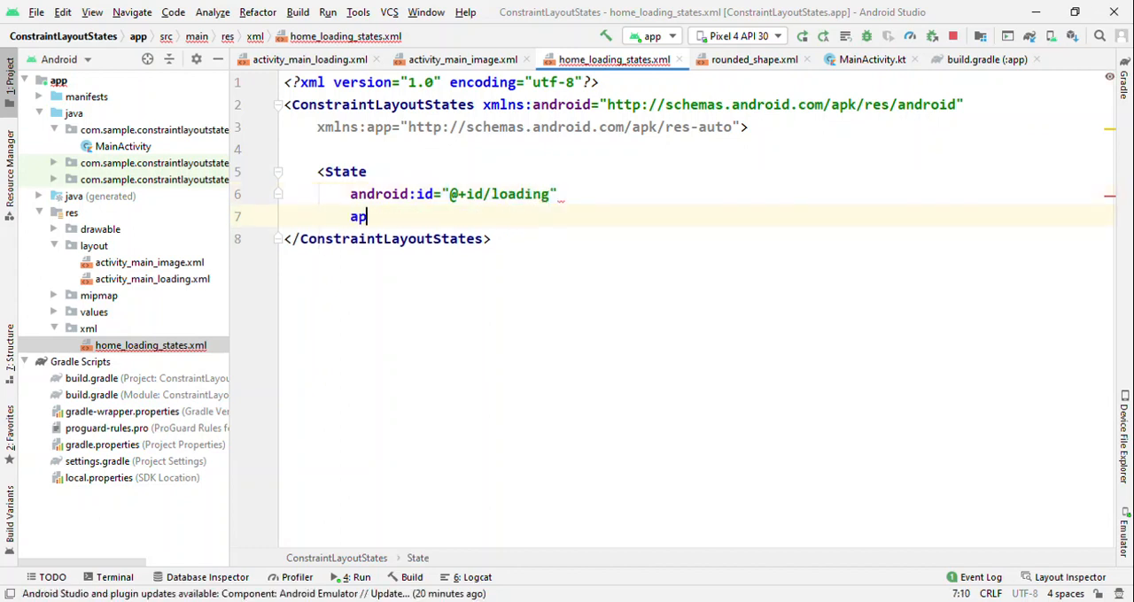
pyautogui.write('p:constr')
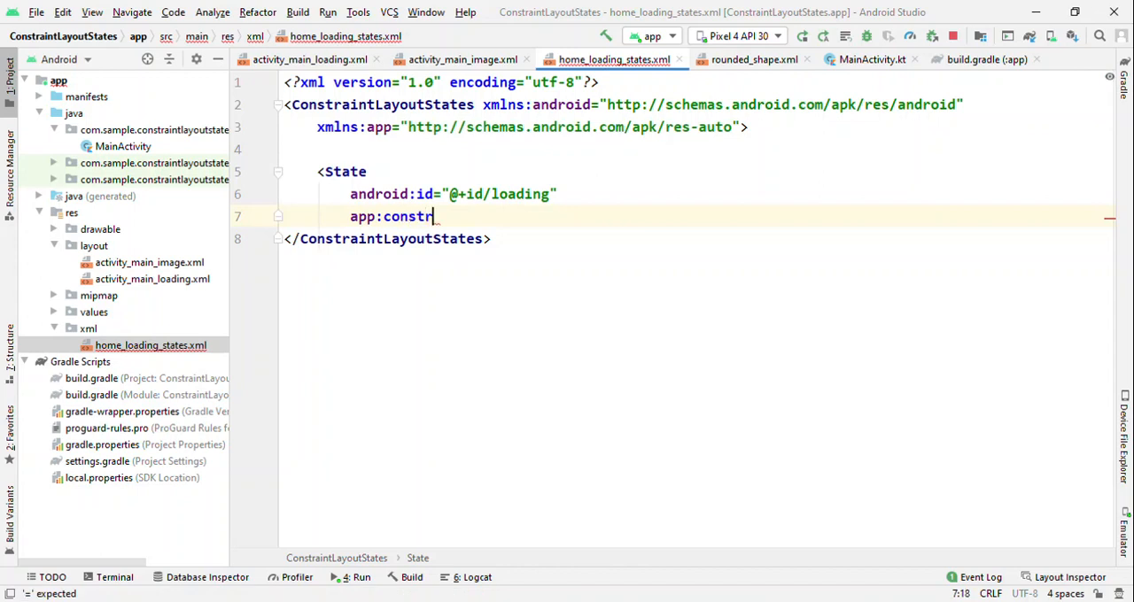
pyautogui.write('aints=')
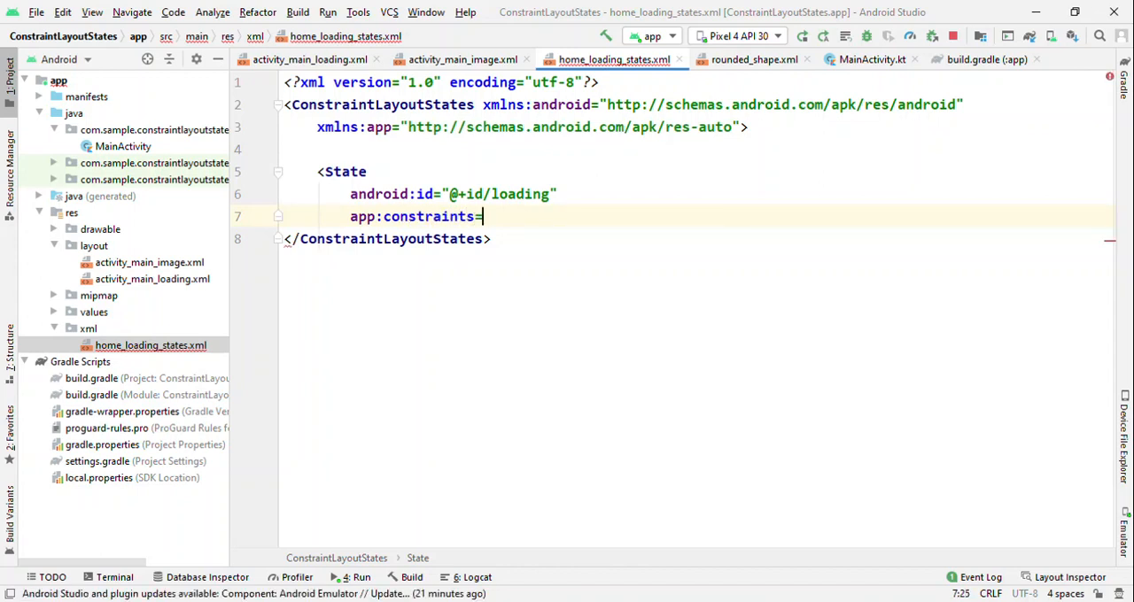
pyautogui.write('="@"')
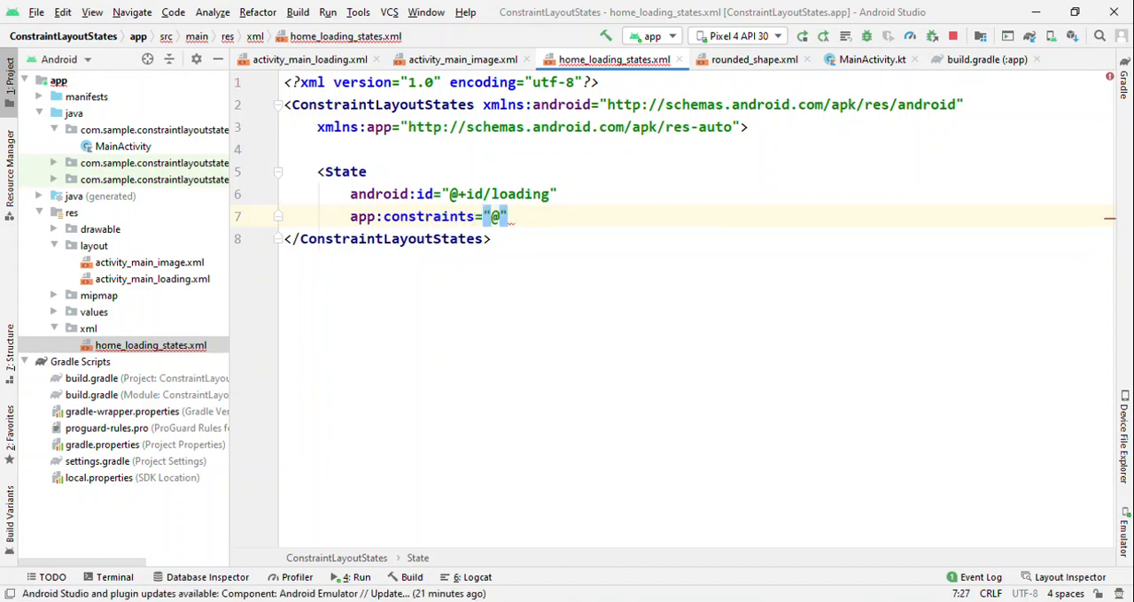
pyautogui.write('layout')
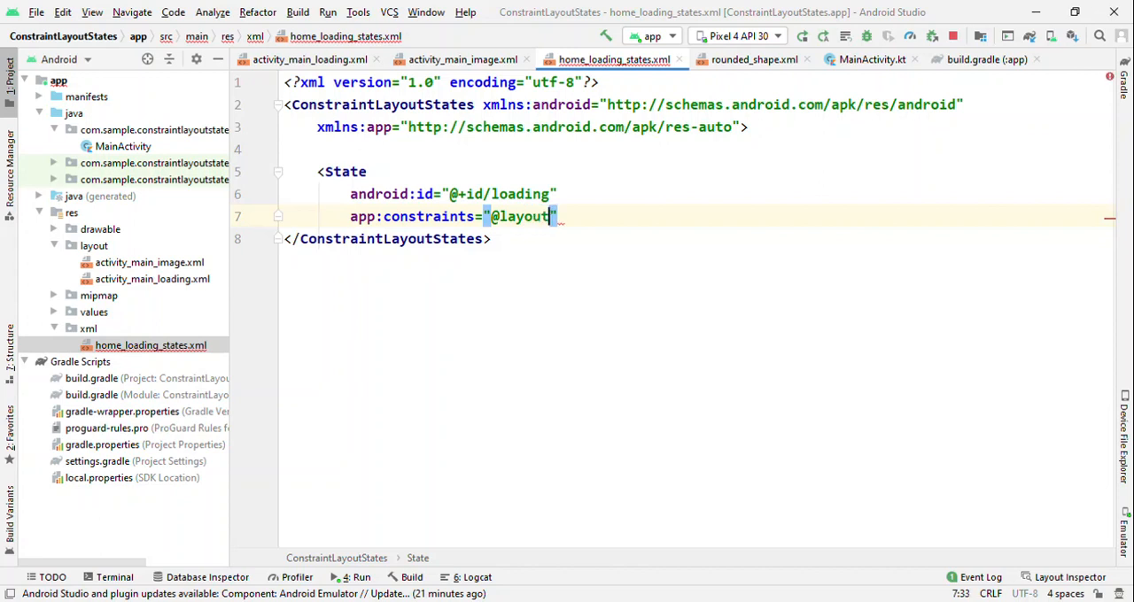
pyautogui.press('Backspace')
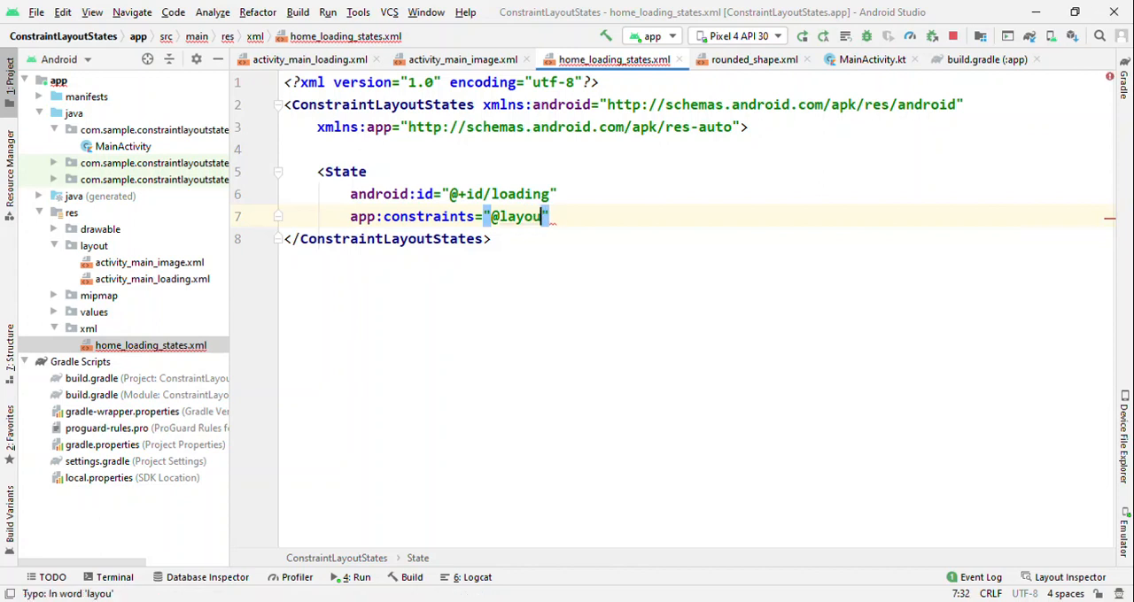
pyautogui.write('t/')
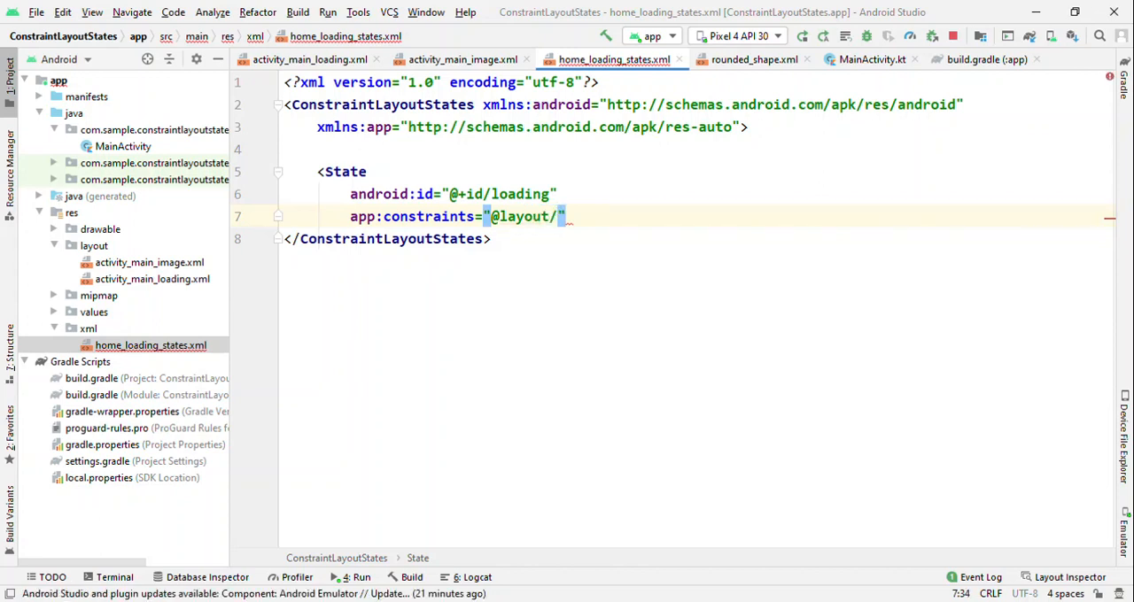
pyautogui.write('activit')
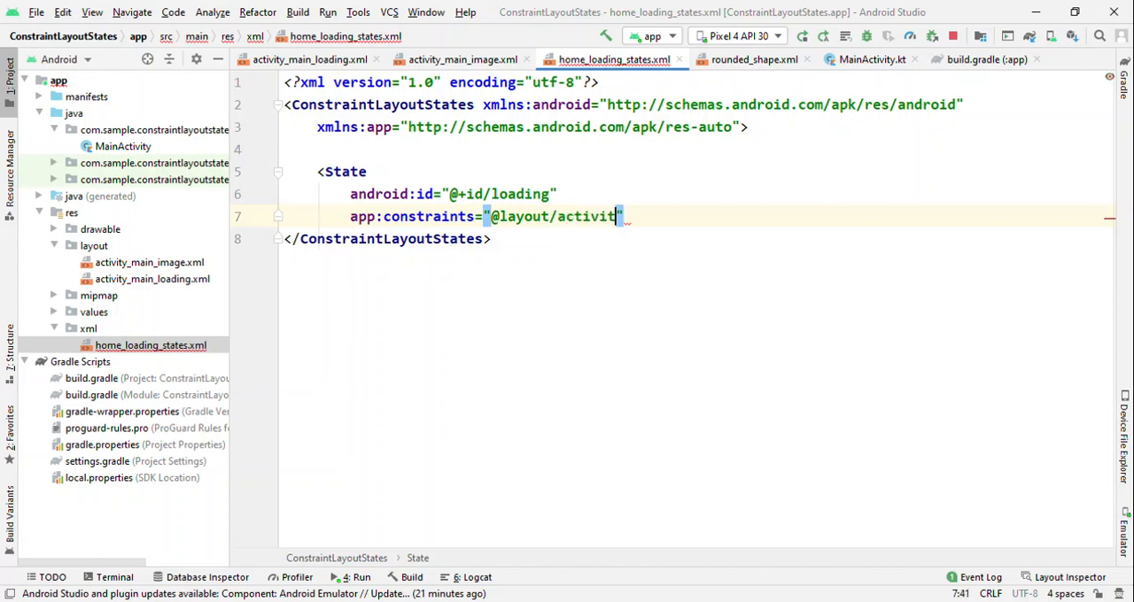
pyautogui.write('y_,an')
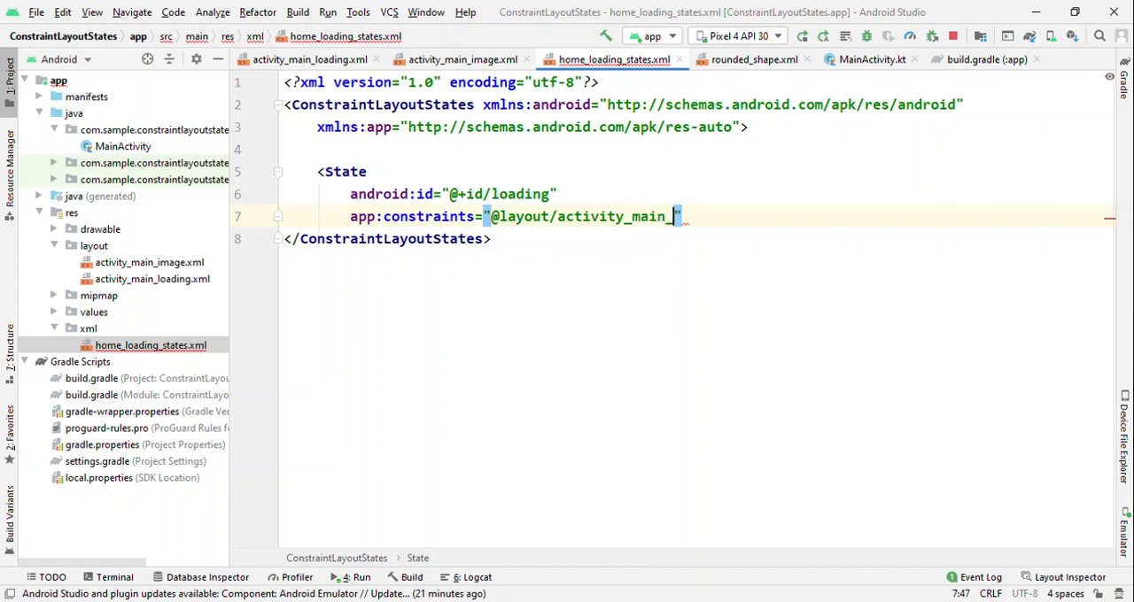
pyautogui.write('loading')
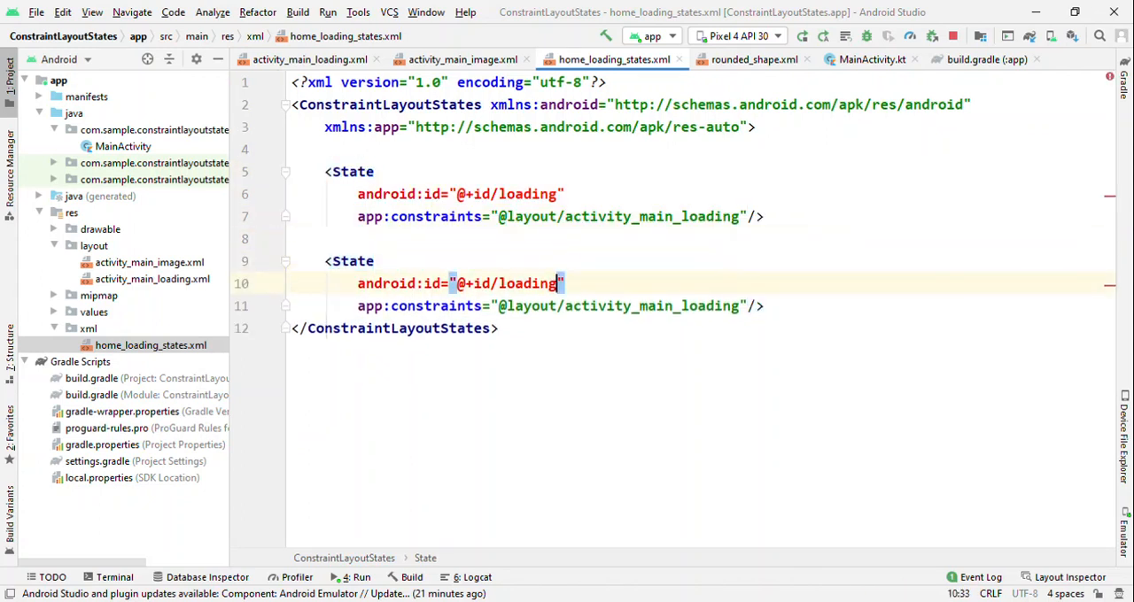
pyautogui.doubleClick(528, 283)
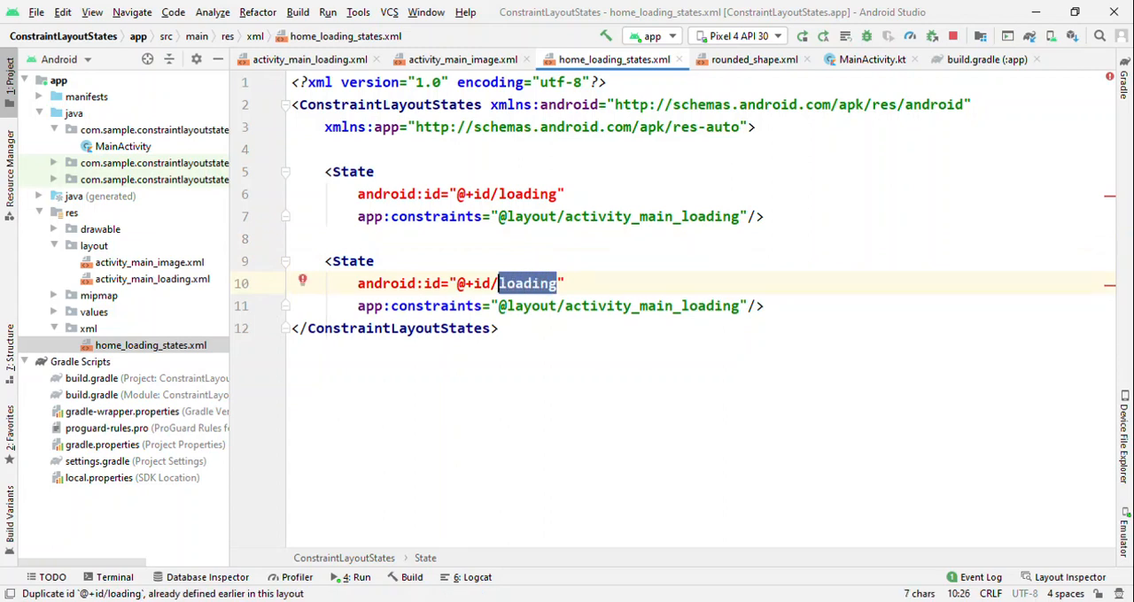
pyautogui.write('main')
pyautogui.click(560, 305)
pyautogui.write('im')
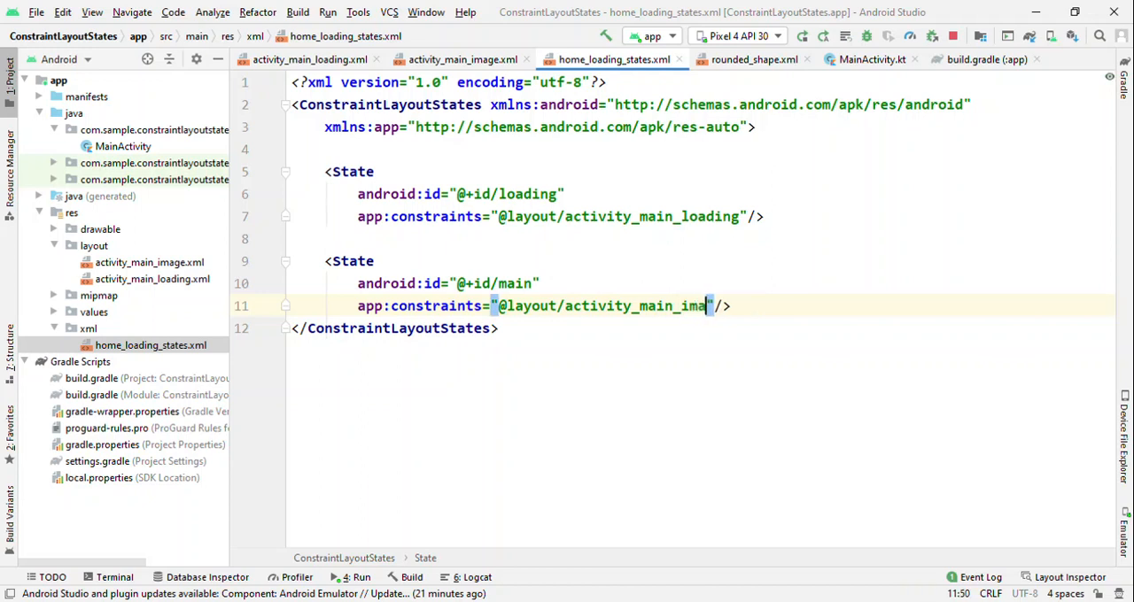
pyautogui.write('ge')
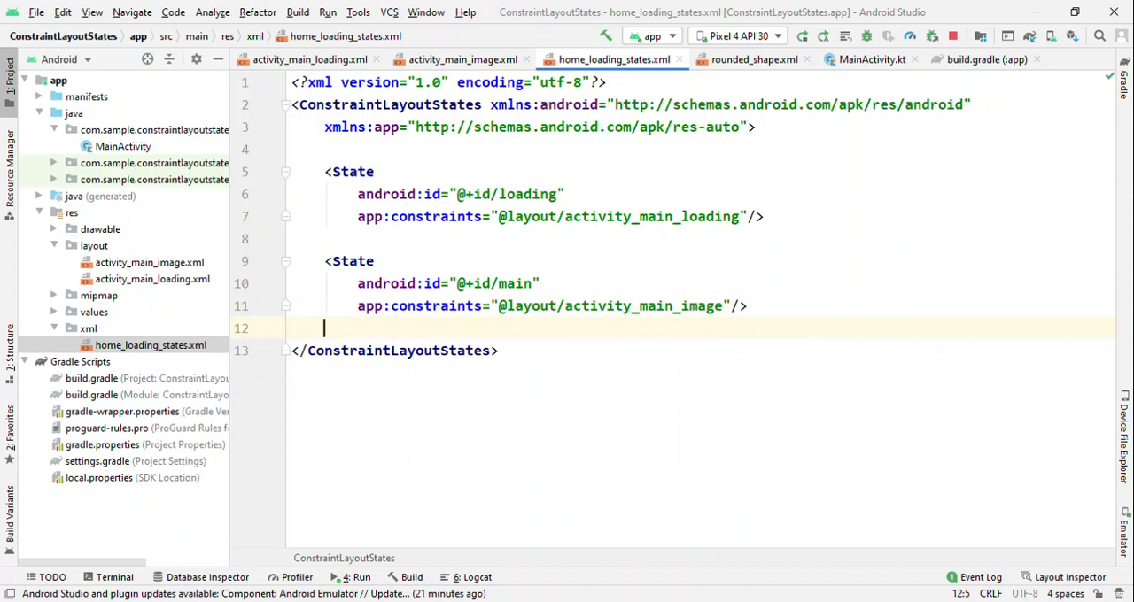
pyautogui.moveTo(307, 321)
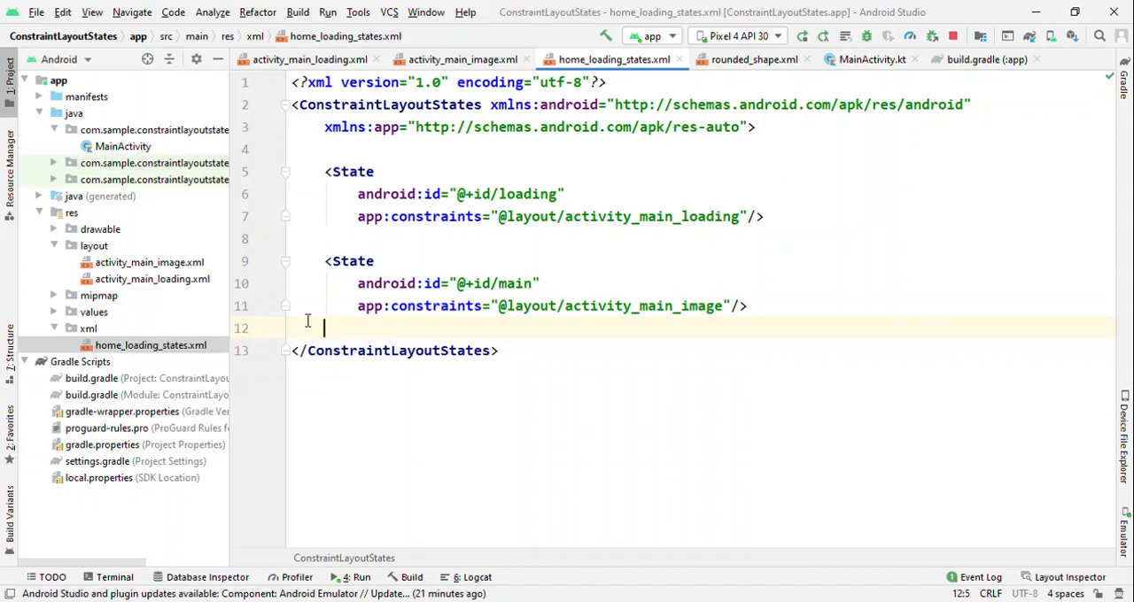
pyautogui.click(538, 305)
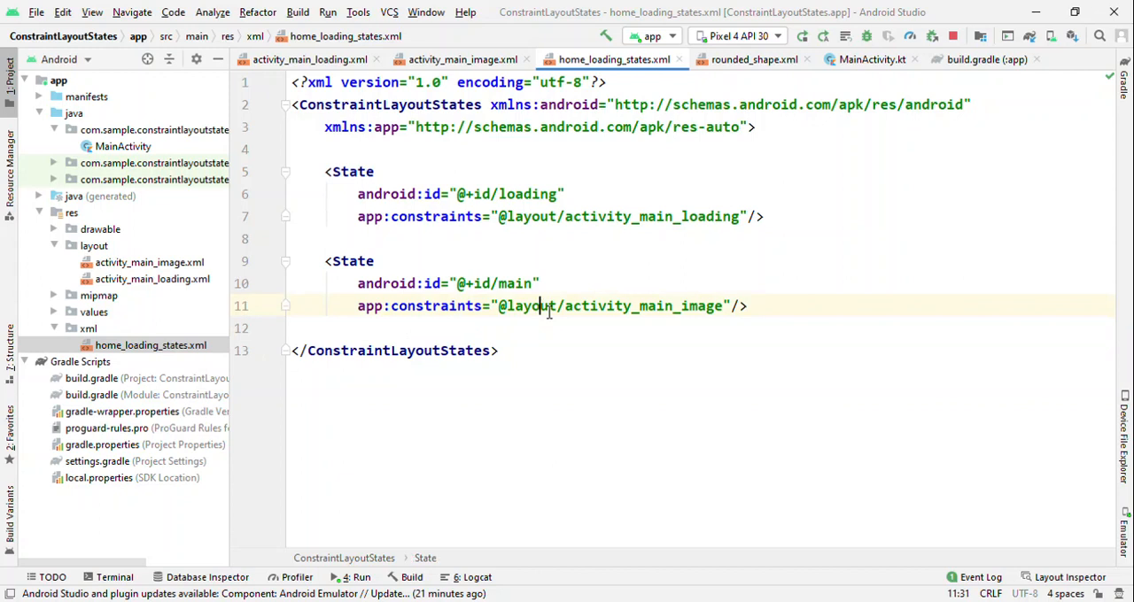
pyautogui.moveTo(325, 171); pyautogui.dragTo(748, 305)
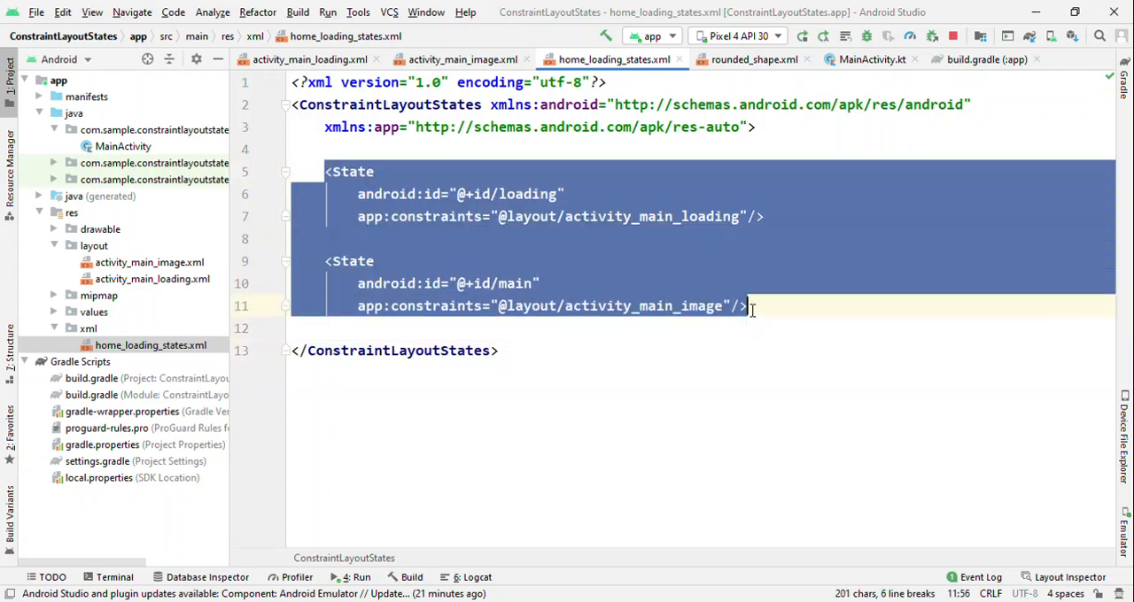
pyautogui.press('enter')
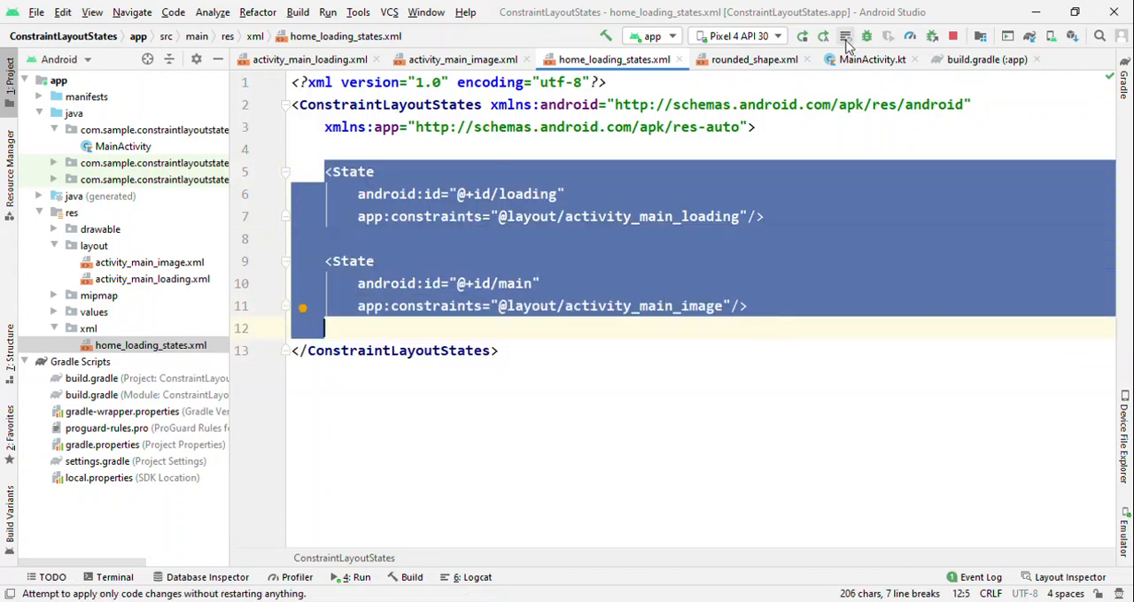
# Call clHome.loadLayoutDescription(R.xml.home_loading_states) in MainActivity's onCreate
pyautogui.click(871, 59)
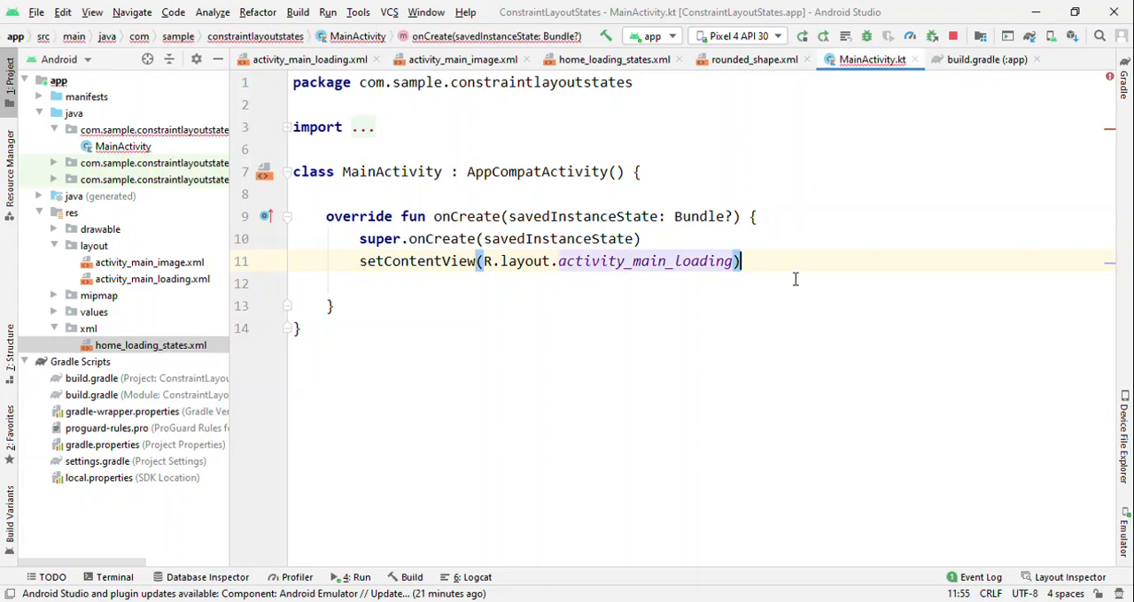
pyautogui.click(309, 60)
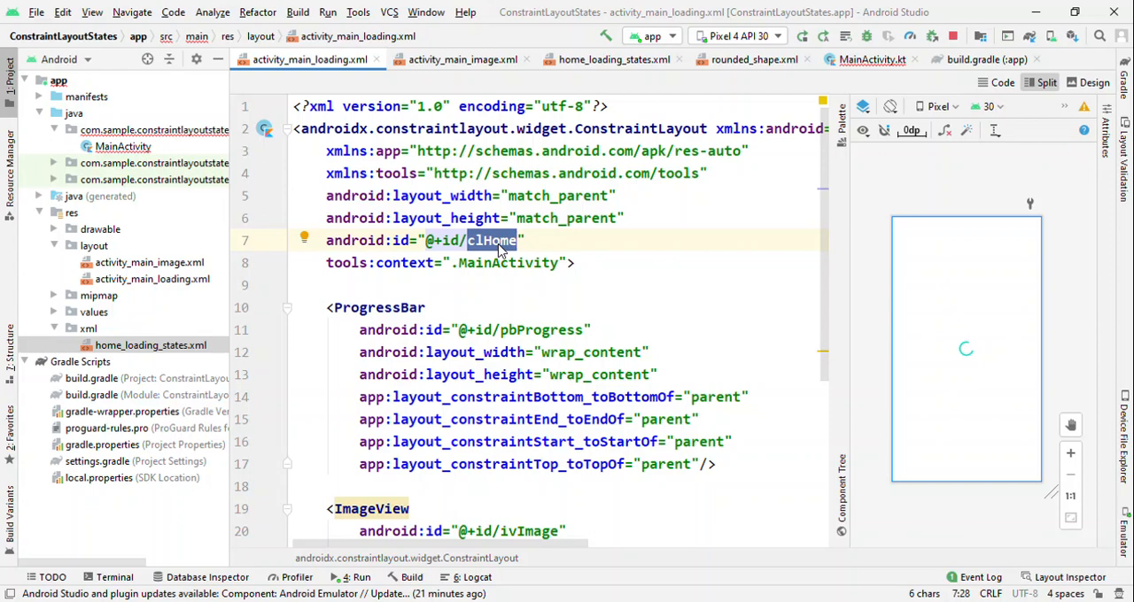
pyautogui.click(870, 59)
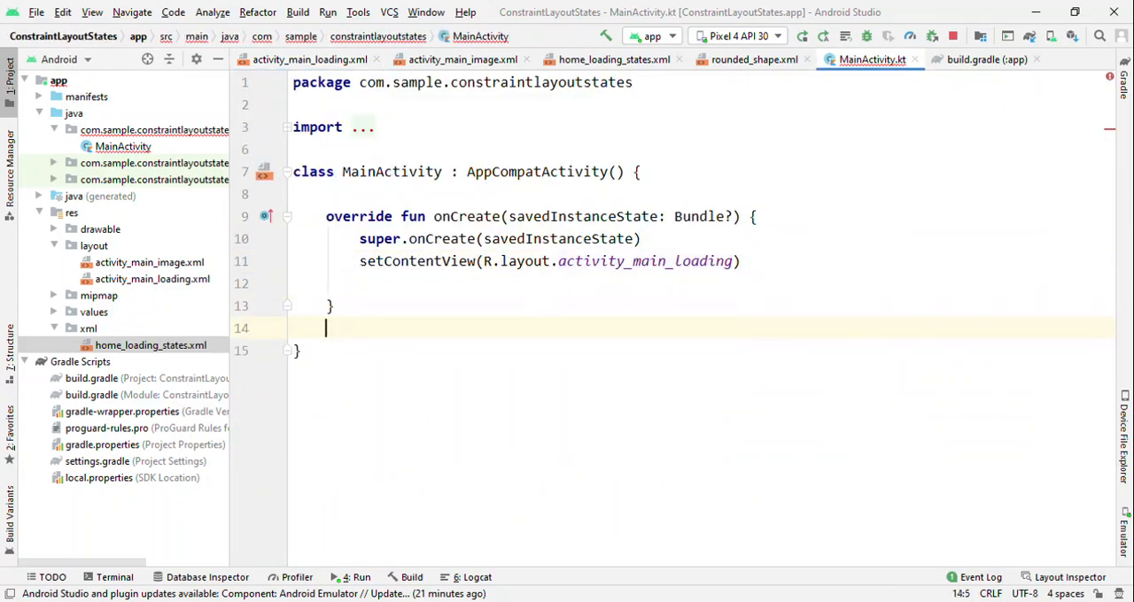
pyautogui.write('clHome')
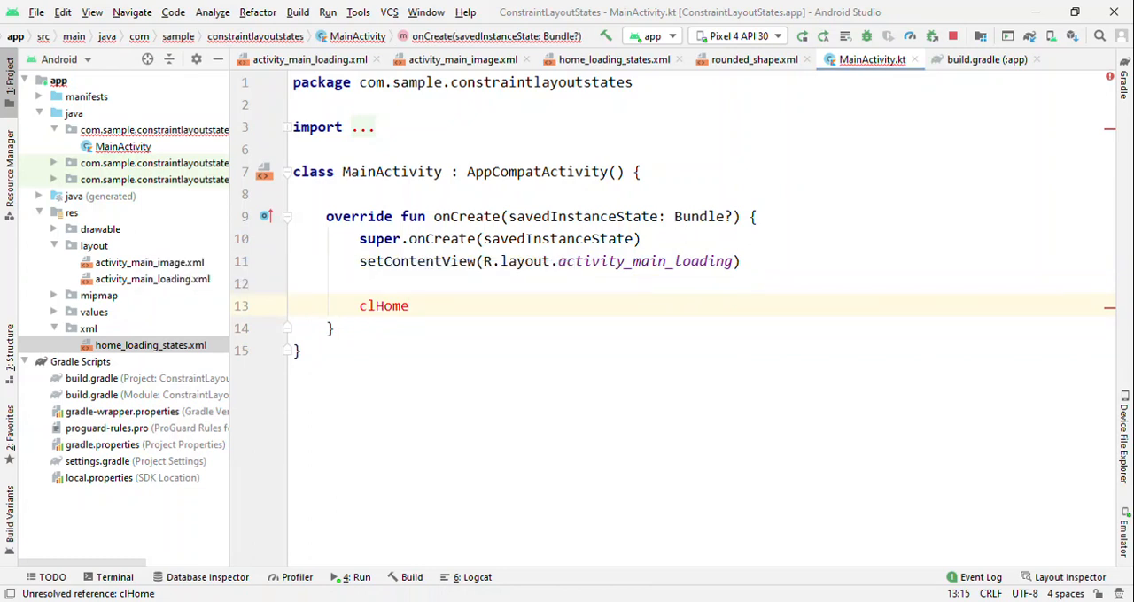
pyautogui.write('.la')
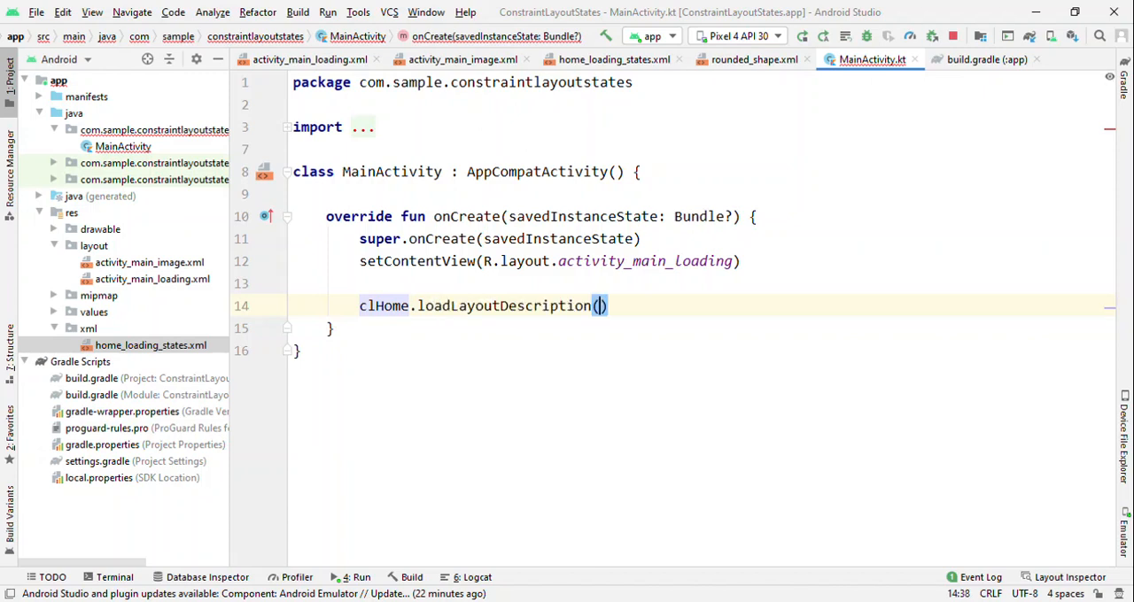
pyautogui.write('R')
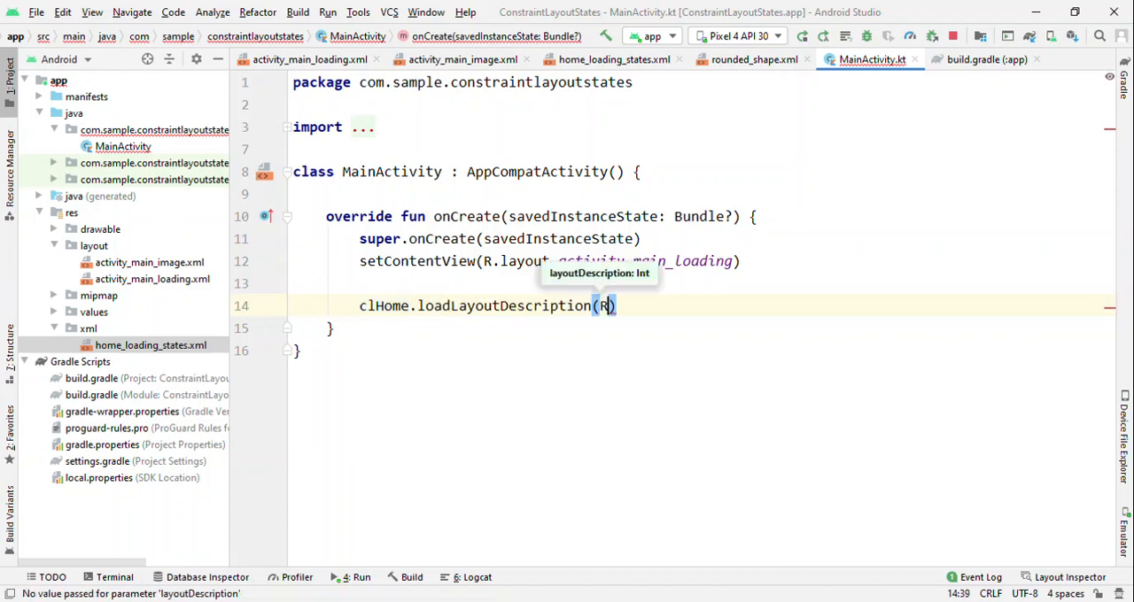
pyautogui.write('.xml.')
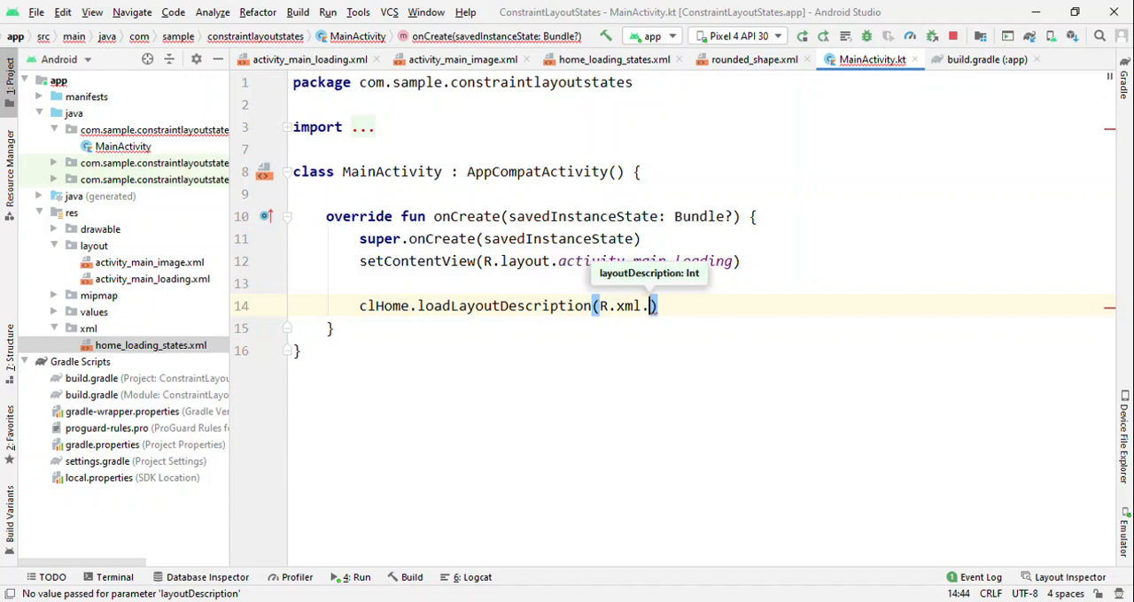
pyautogui.click(613, 59)
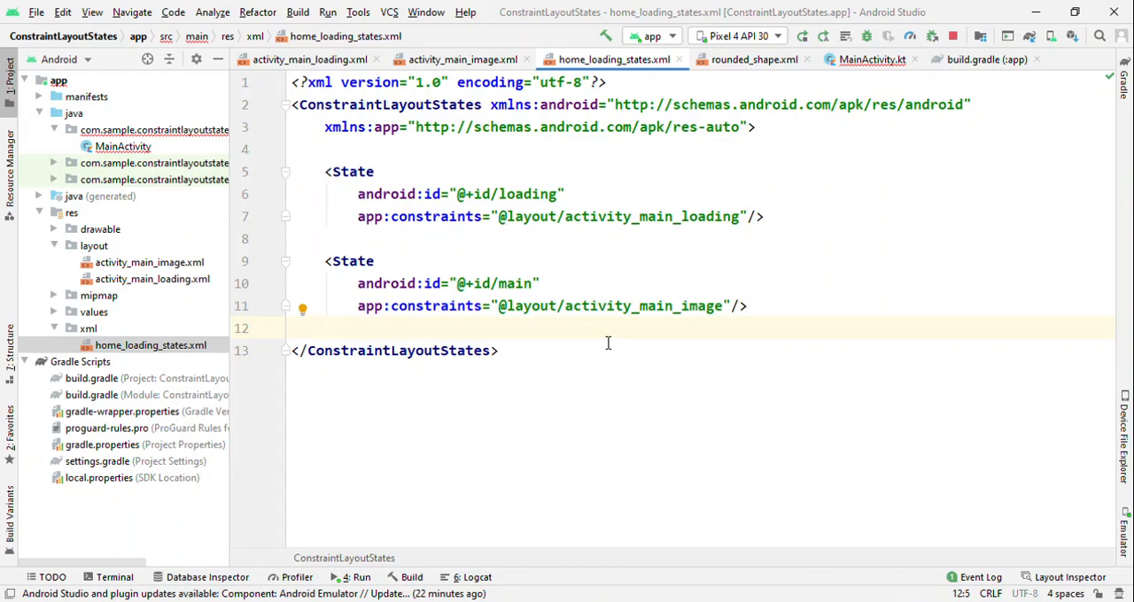
pyautogui.click(872, 60)
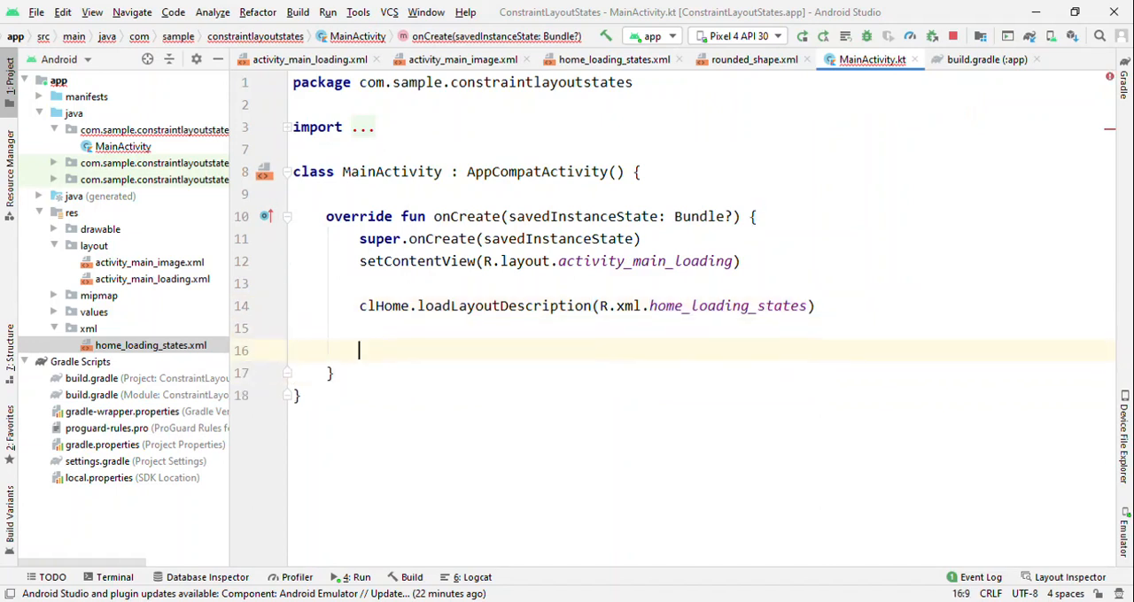
# Add clHome.setState(R.id.loading, 0, 0) after checking the loading id's declaration
pyautogui.write('c')
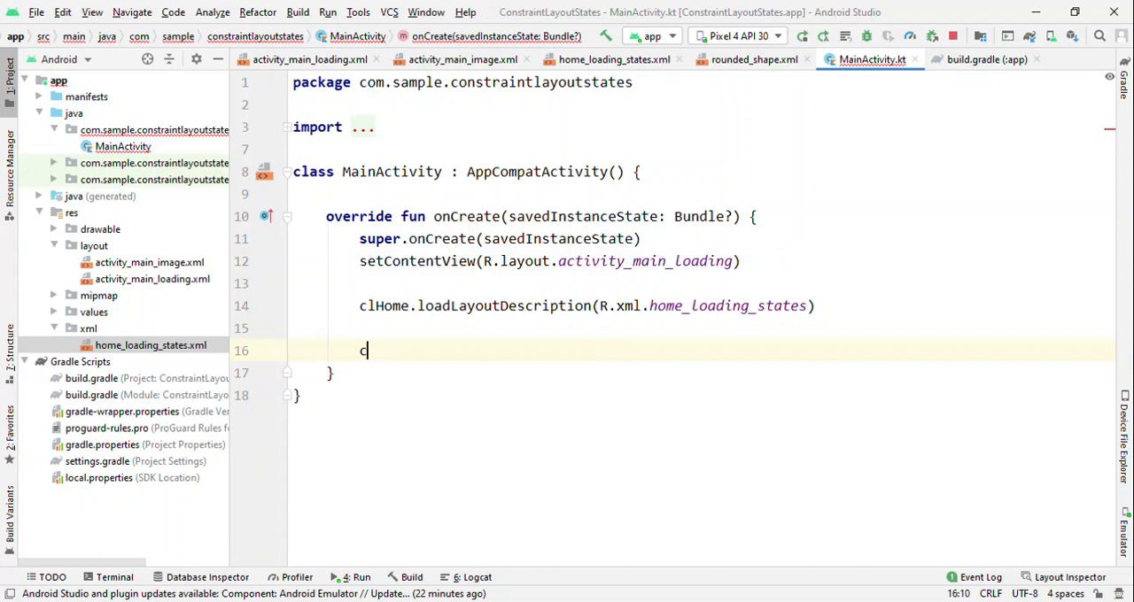
pyautogui.write('l')
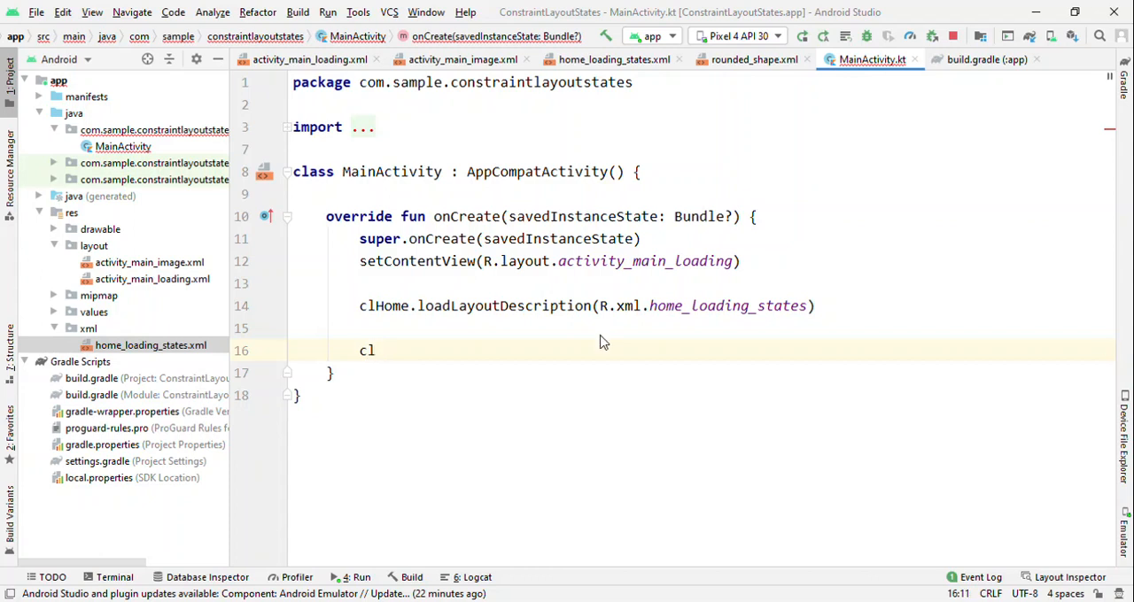
pyautogui.write('Home')
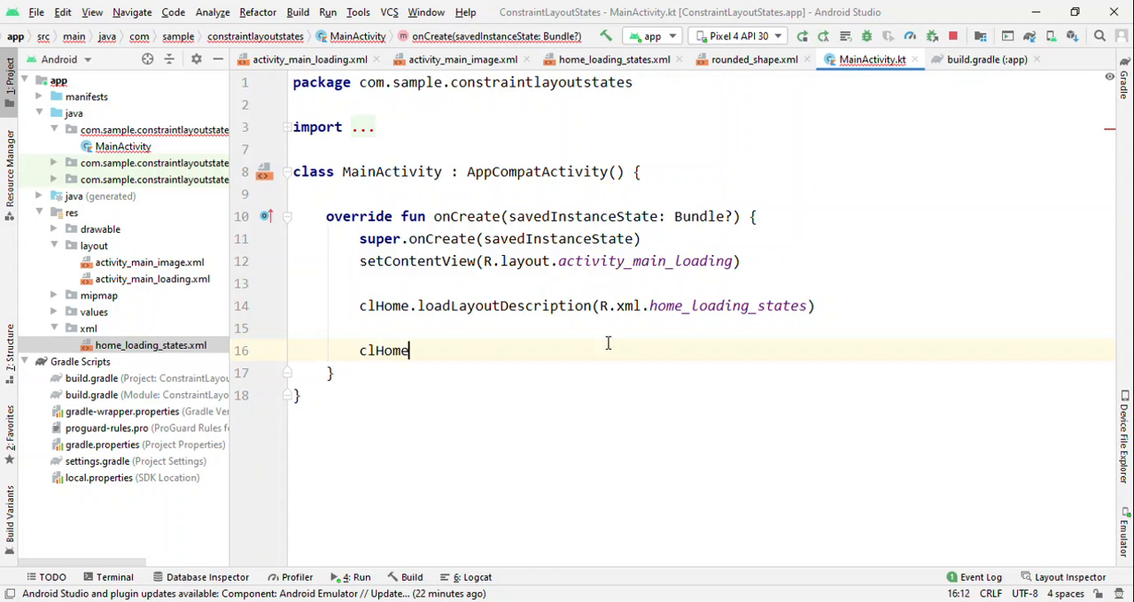
pyautogui.write('.setSt')
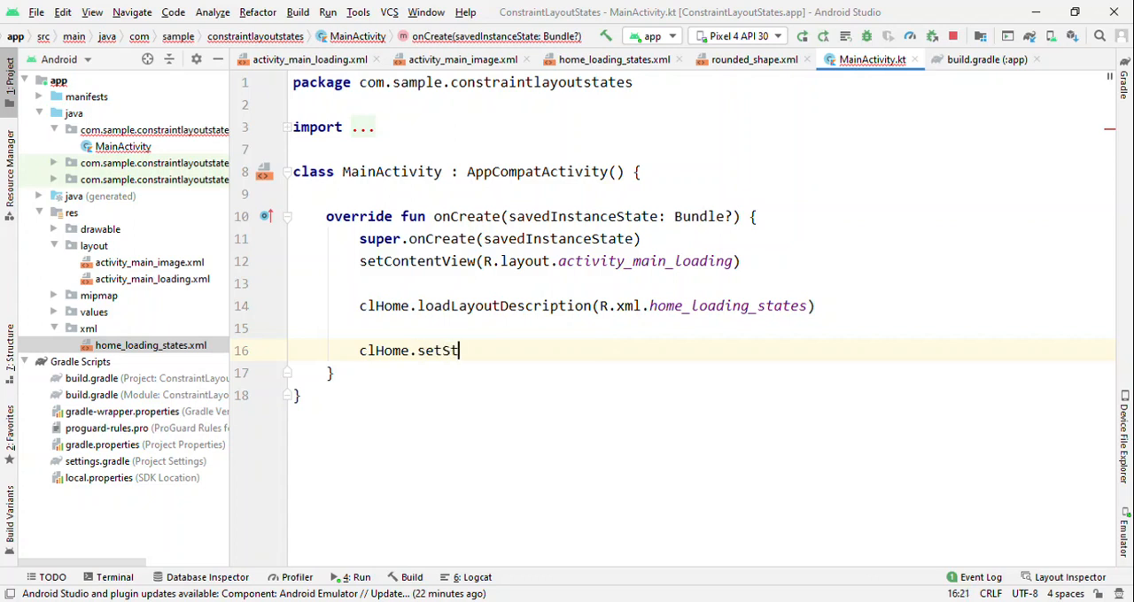
pyautogui.write('ate(R')
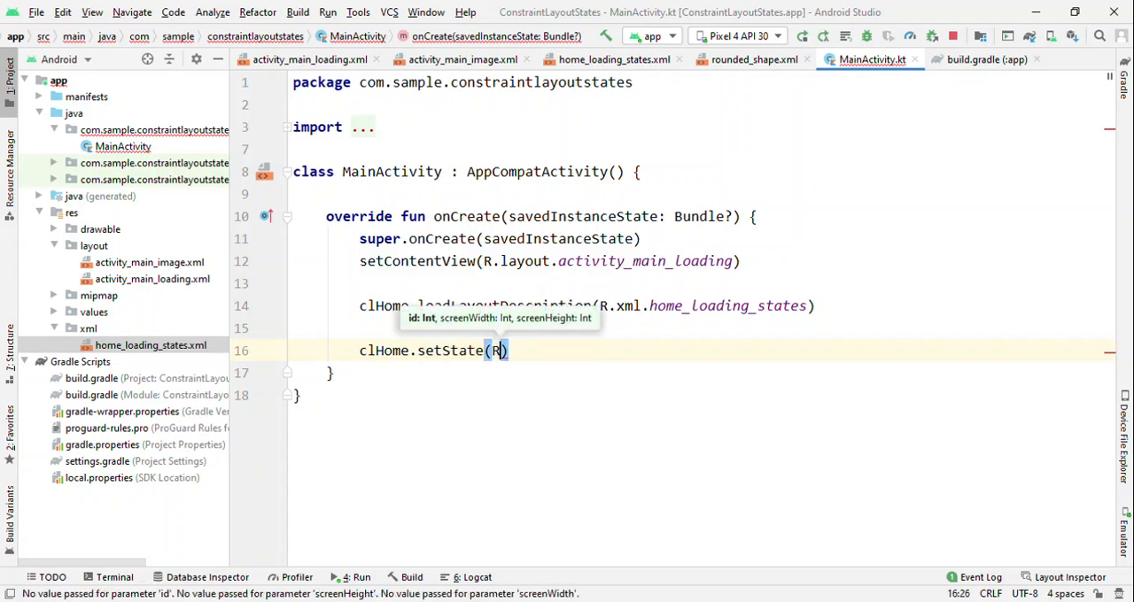
pyautogui.write('.id.')
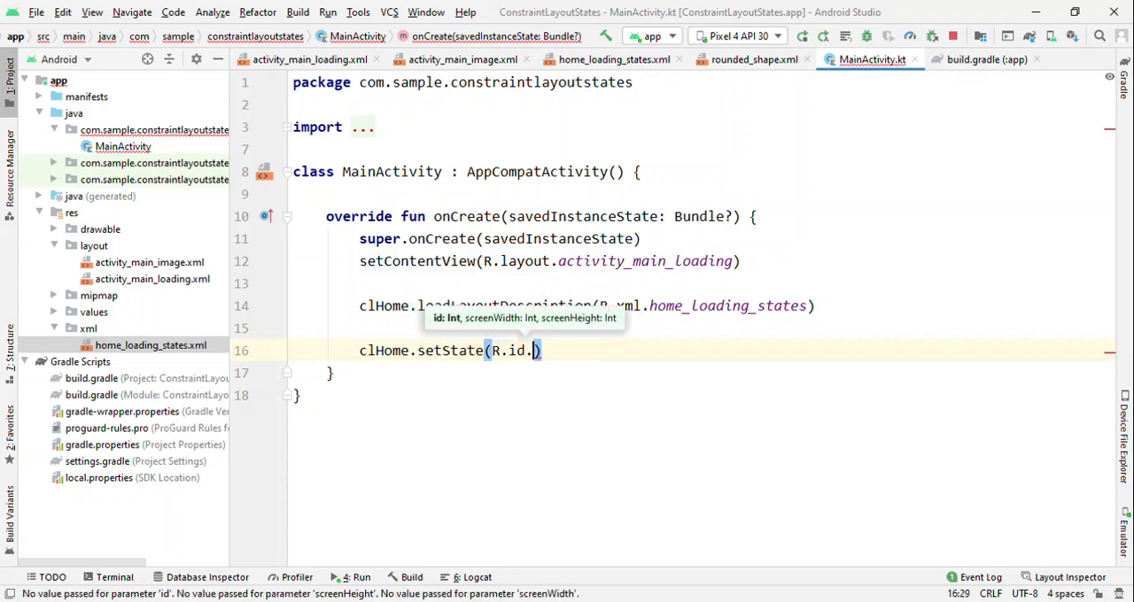
pyautogui.write('loading, 0, 0')
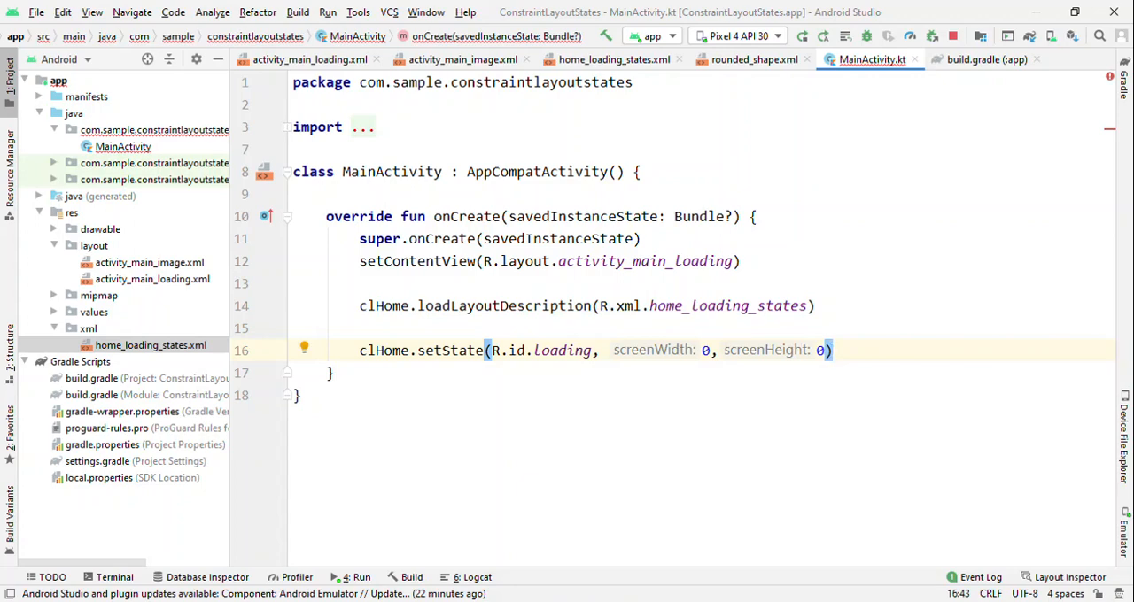
pyautogui.moveTo(563, 350)
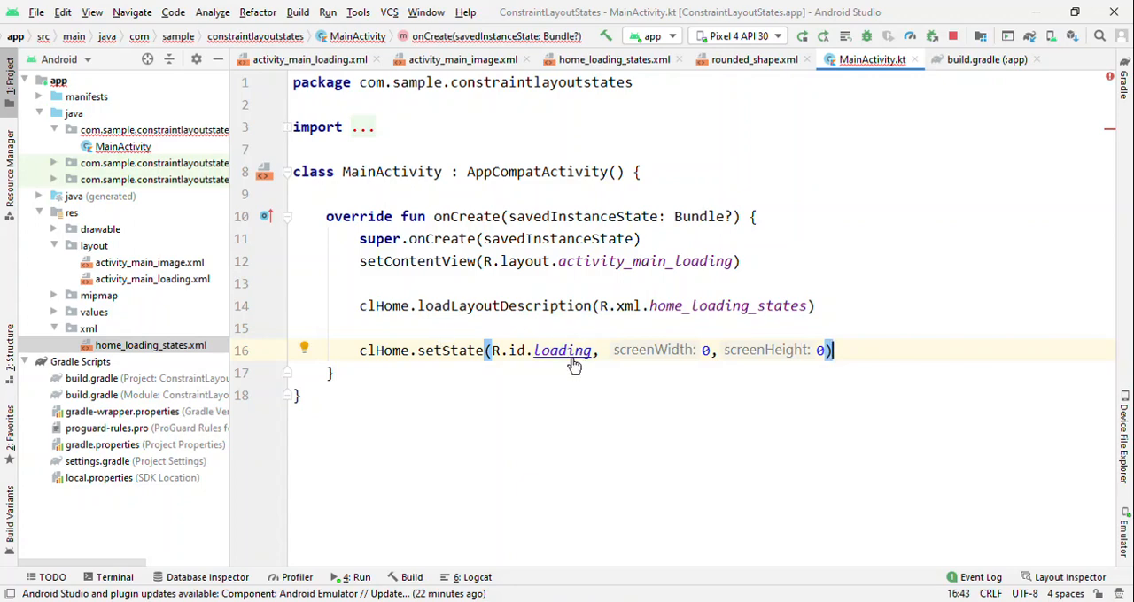
pyautogui.click(614, 59)
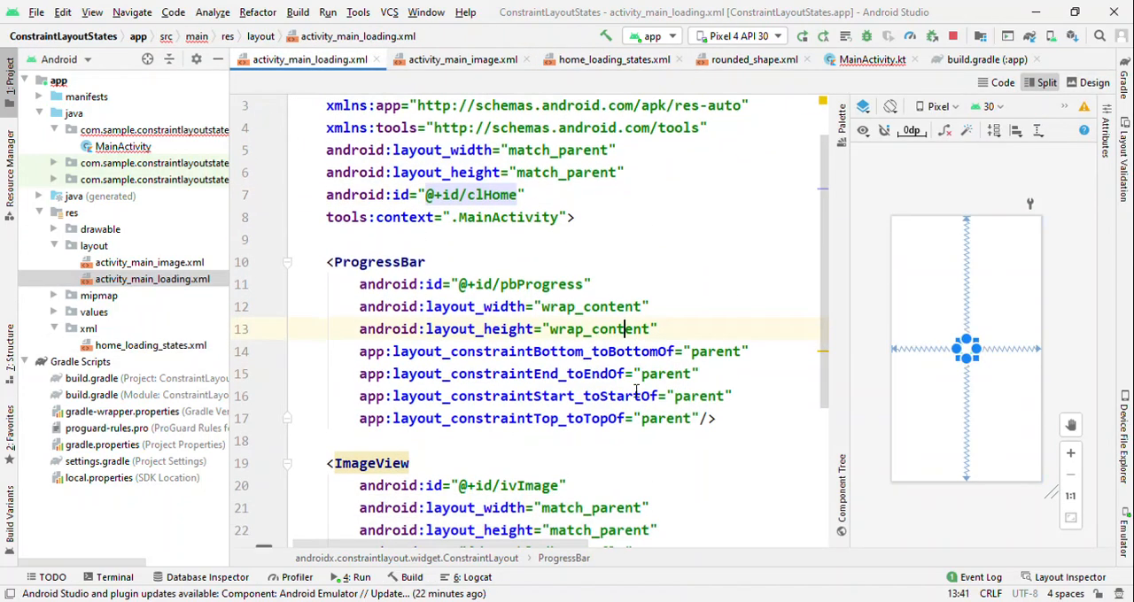
pyautogui.scroll(-3)
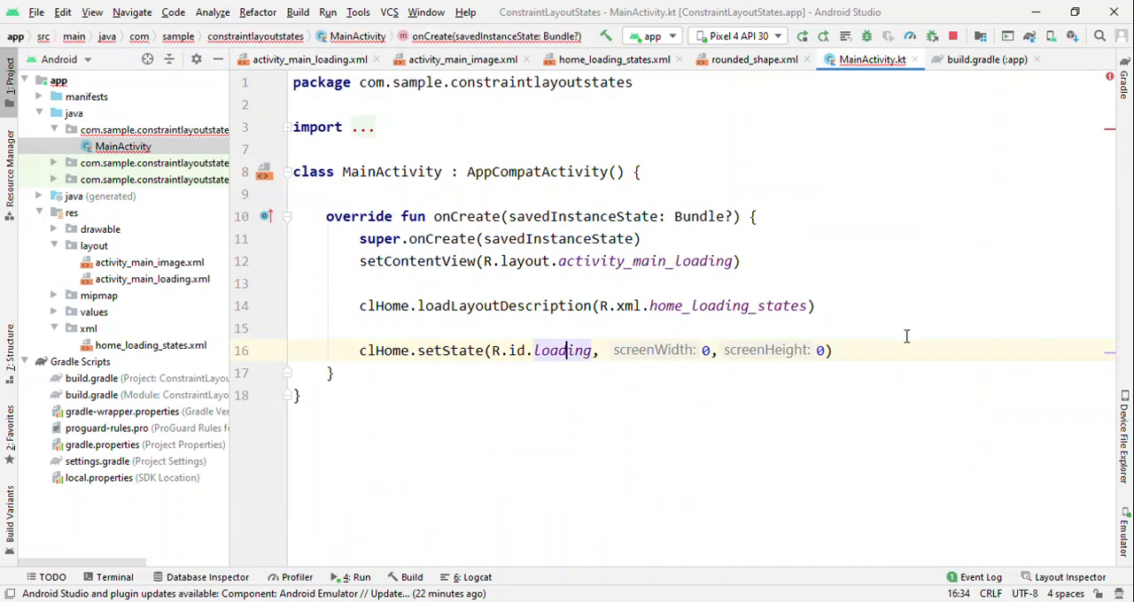
pyautogui.press('Enter')
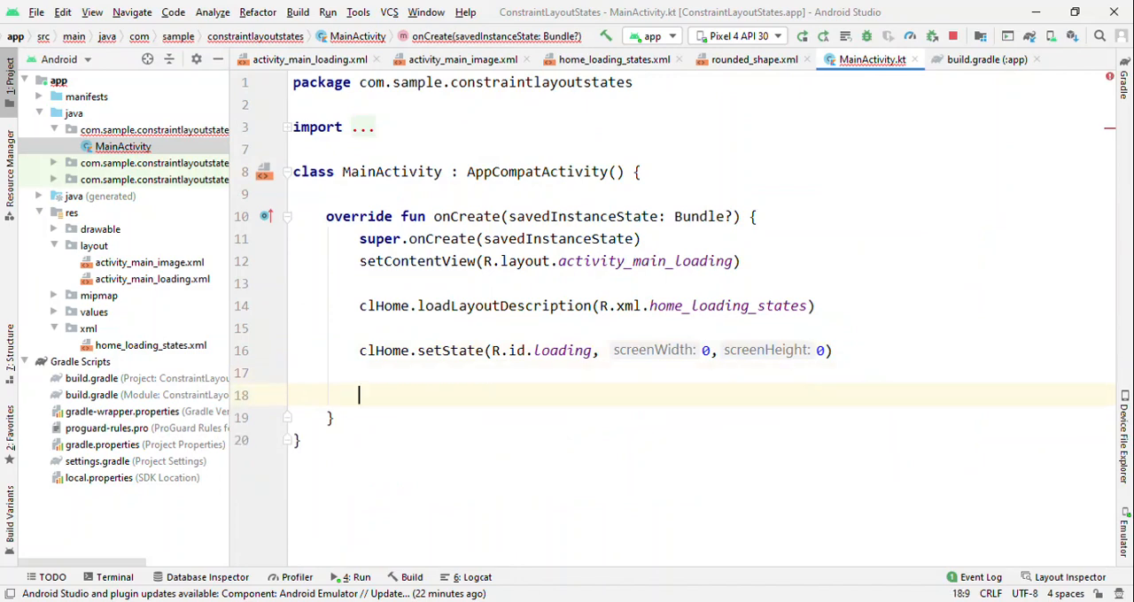
# Add Handler().postDelayed({ clHome.setState(R.id.main, 0, 0) }, 5_000) below the loading call
pyautogui.write('H')
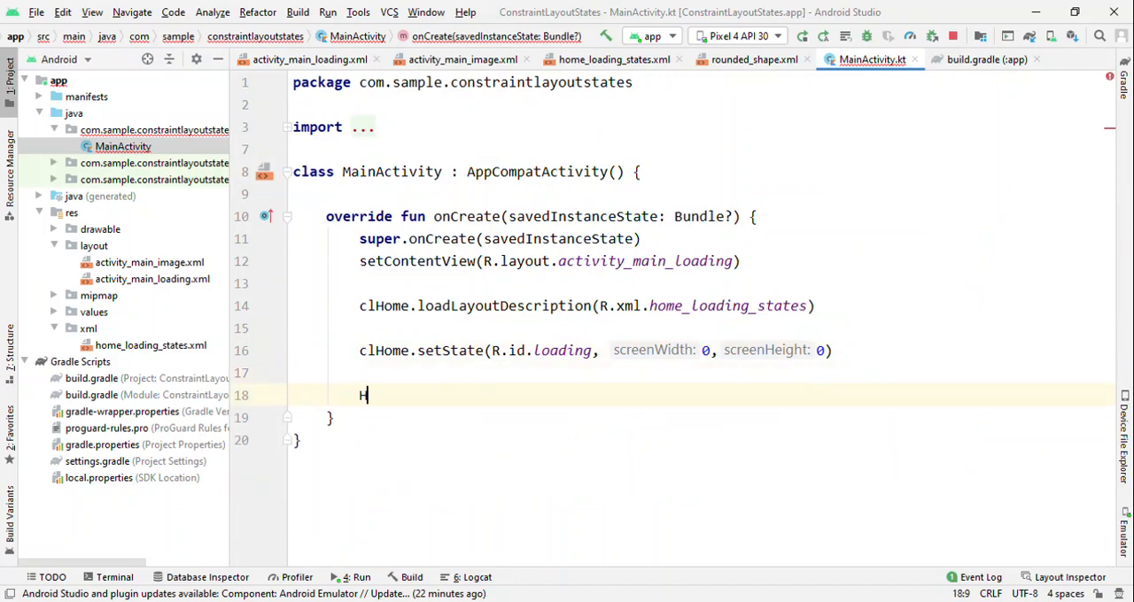
pyautogui.write('andler()')
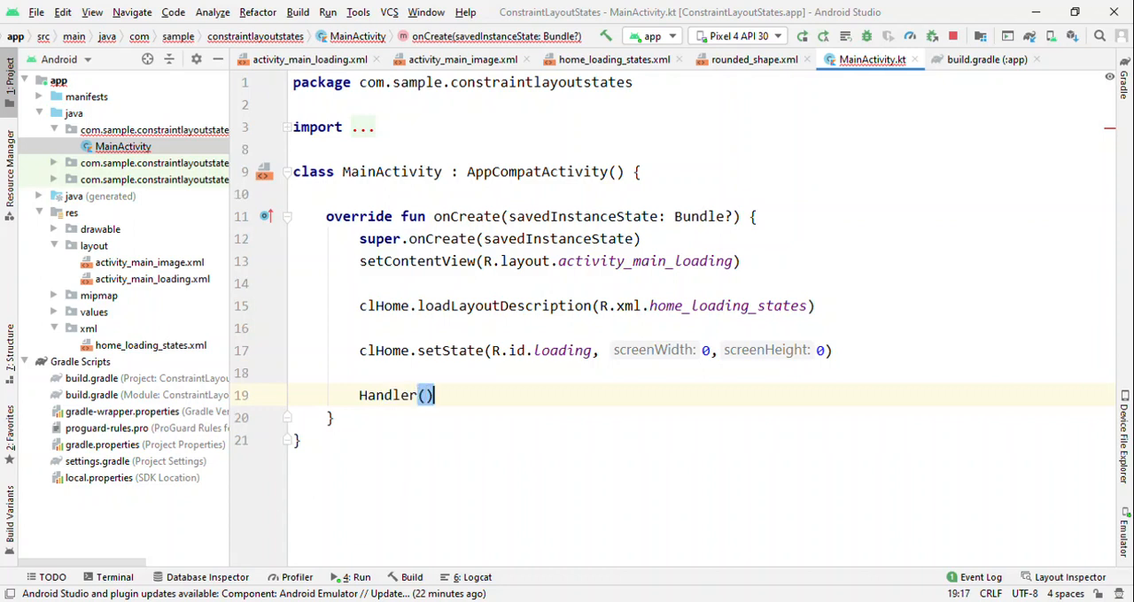
pyautogui.write('.postDelayed(')
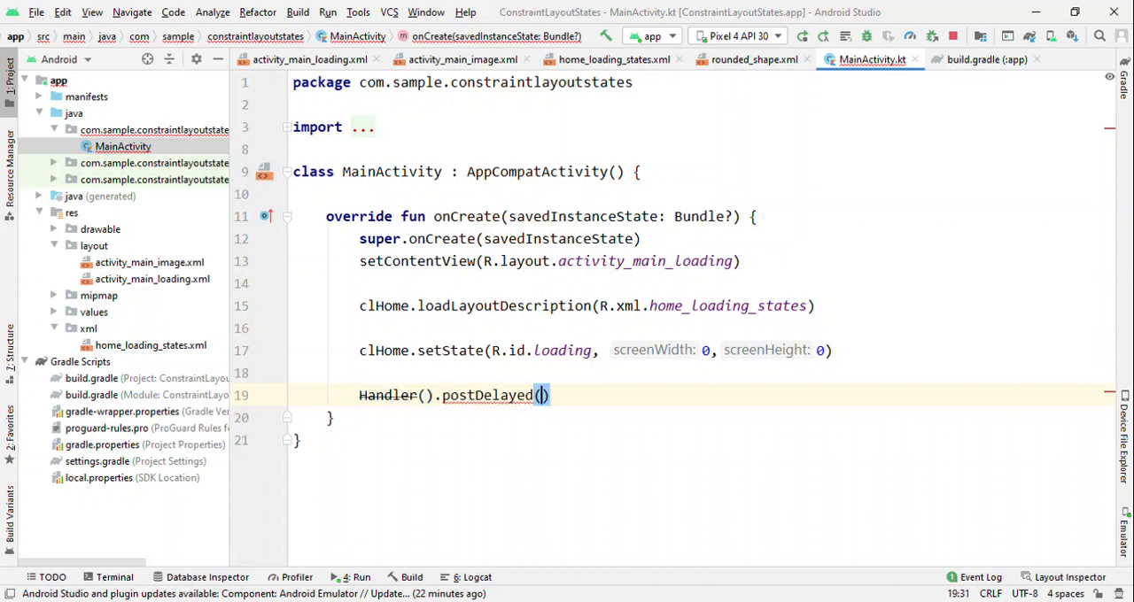
pyautogui.write('{},')
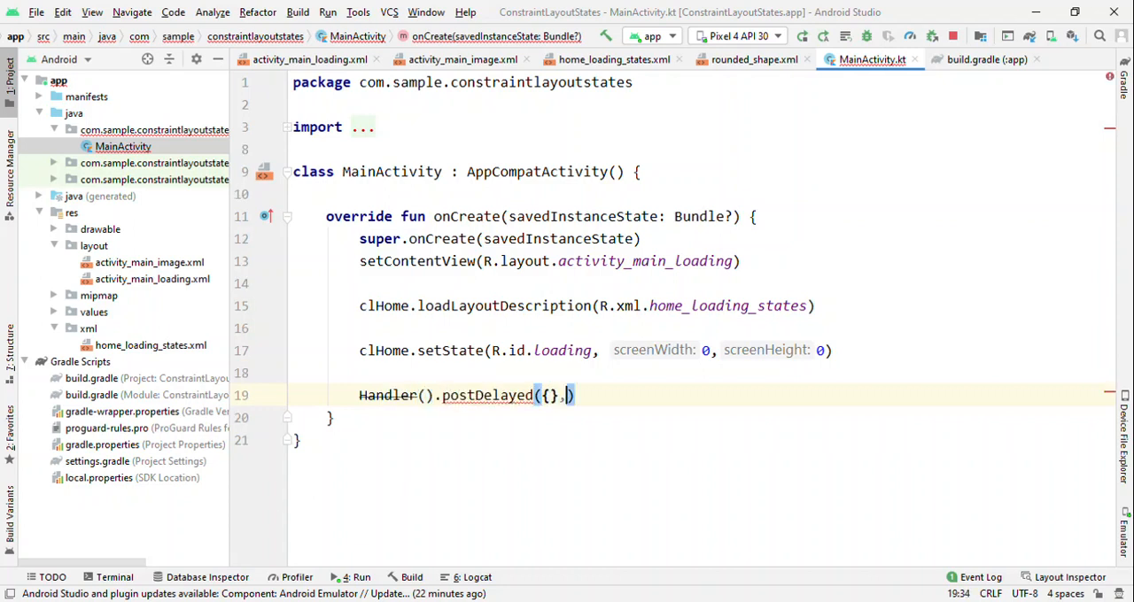
pyautogui.write('5_000')
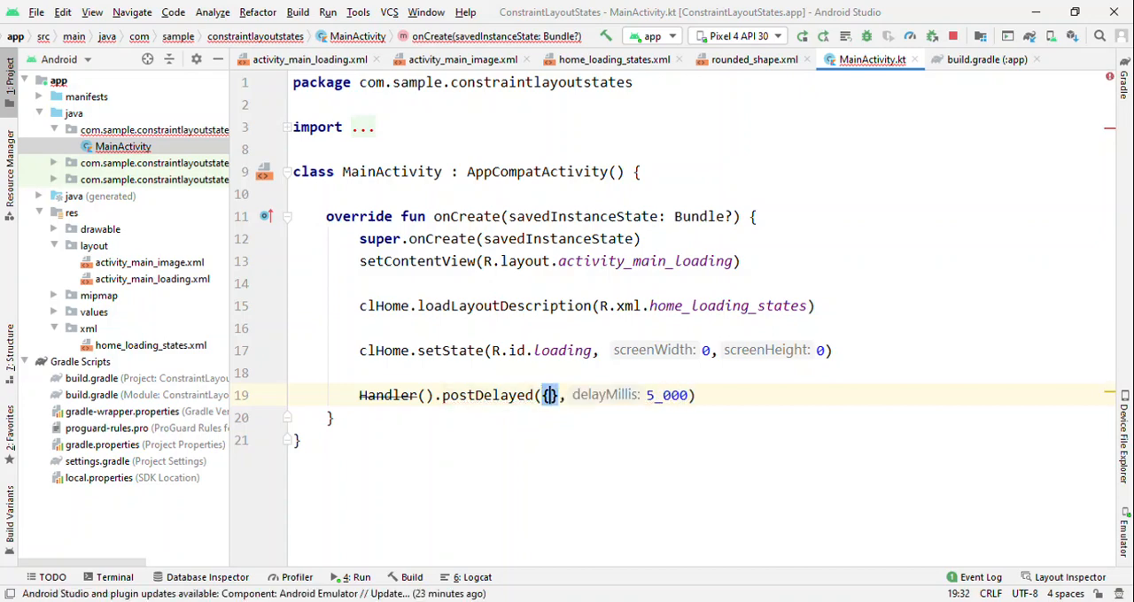
pyautogui.write('clHome')
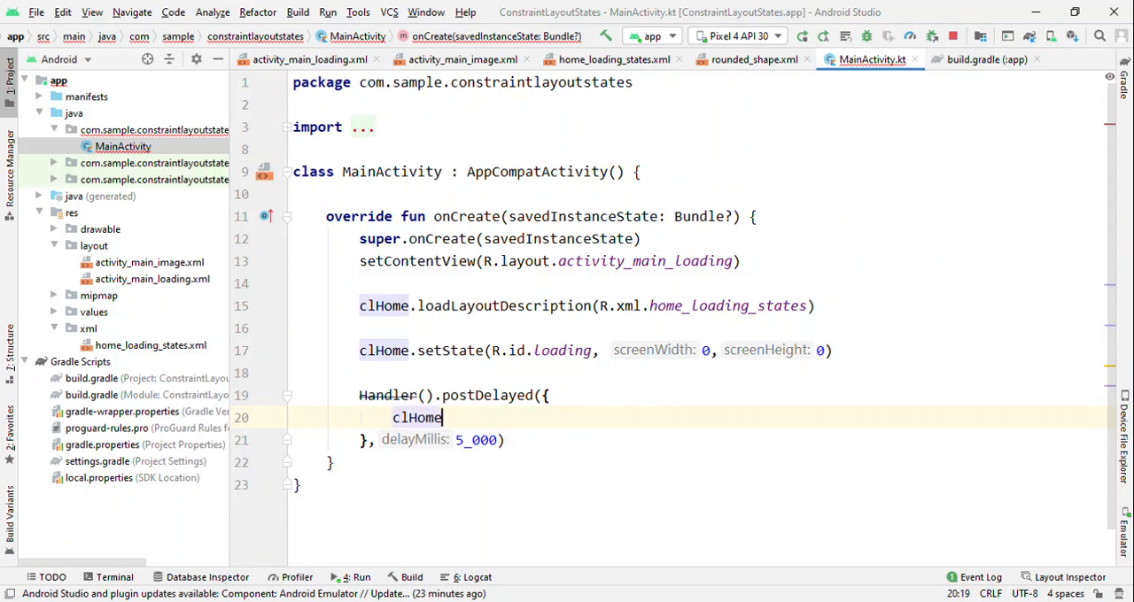
pyautogui.write('.setState()')
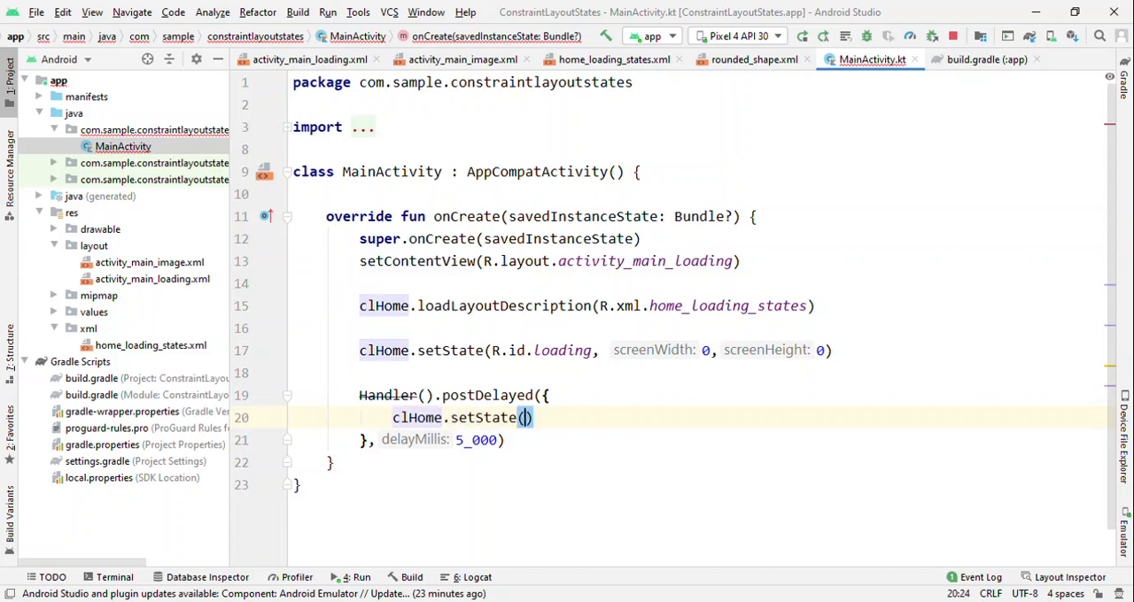
pyautogui.write('R.id.')
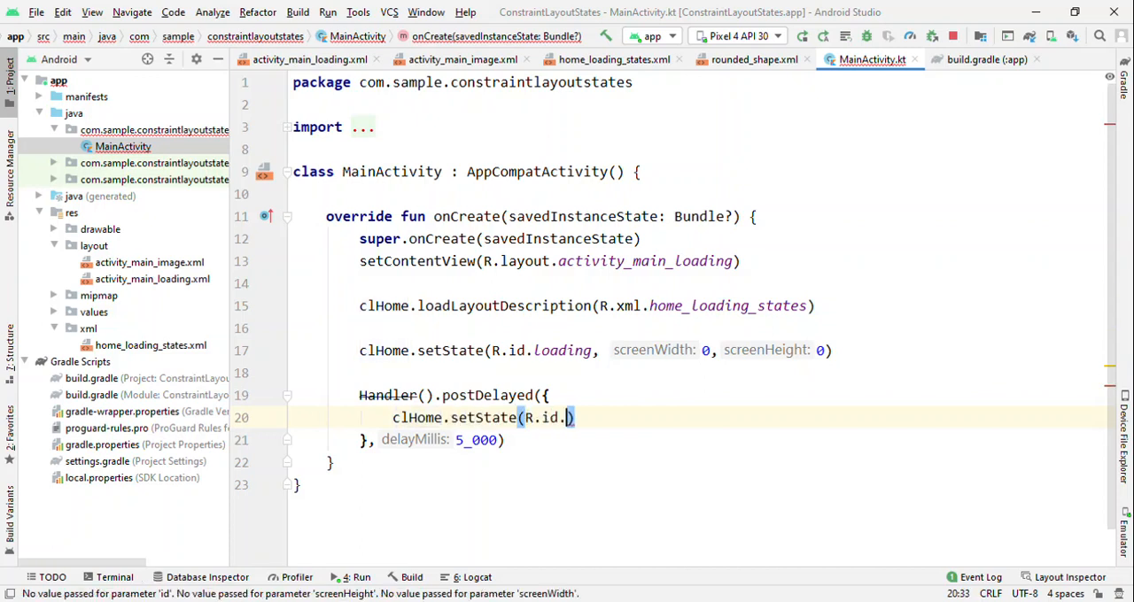
pyautogui.write('main, 0, 0')
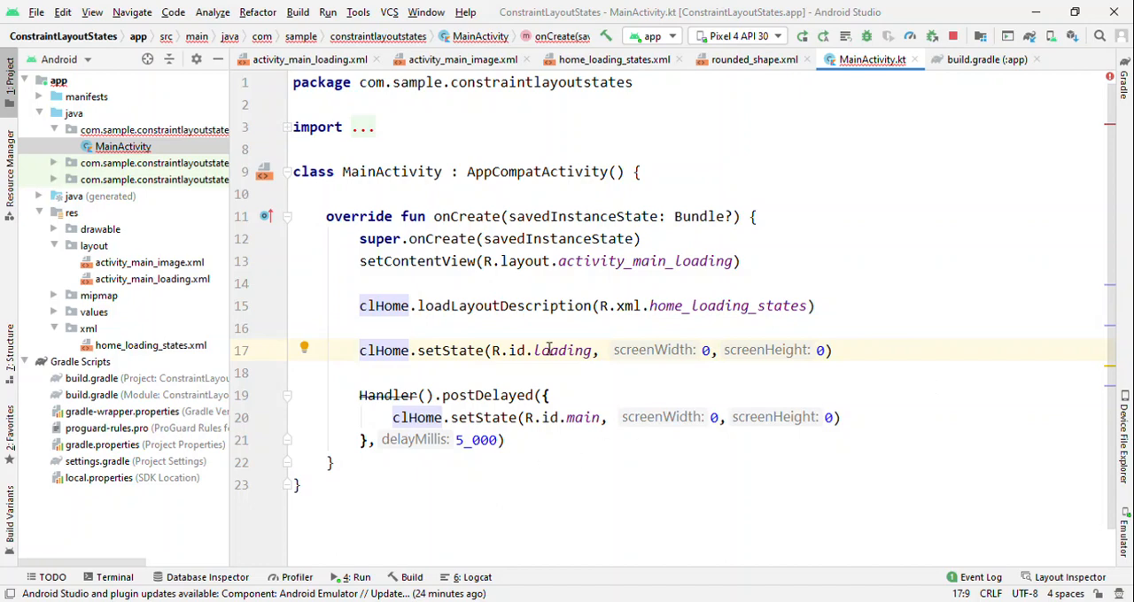
pyautogui.moveTo(802, 36)
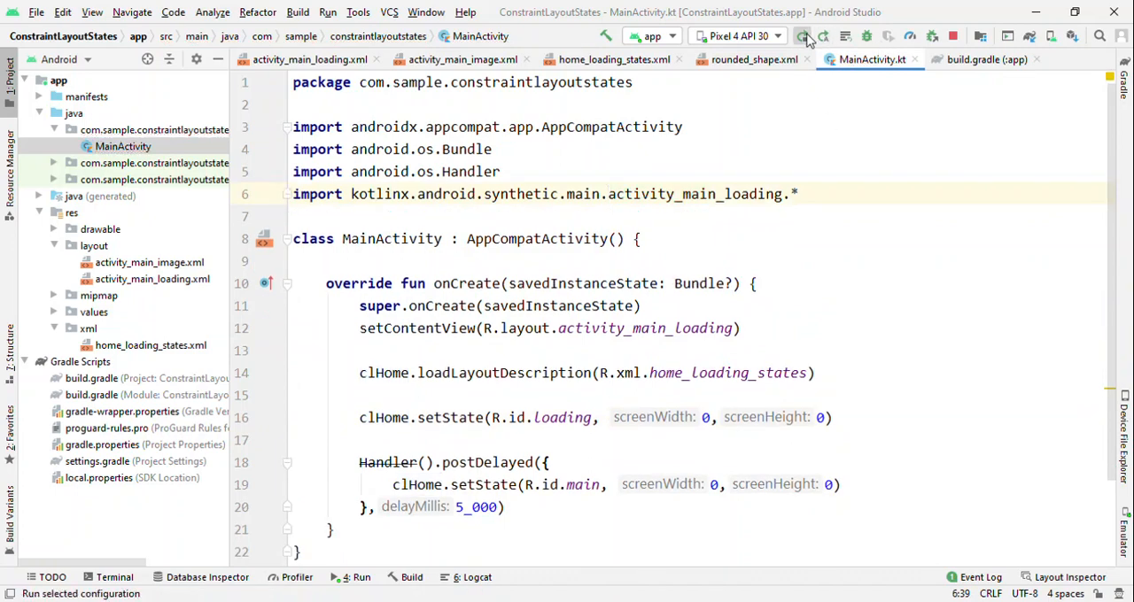
# Run 'app' on the Pixel 4 API 30 emulator and highlight the delayed setState call
pyautogui.click(802, 35)
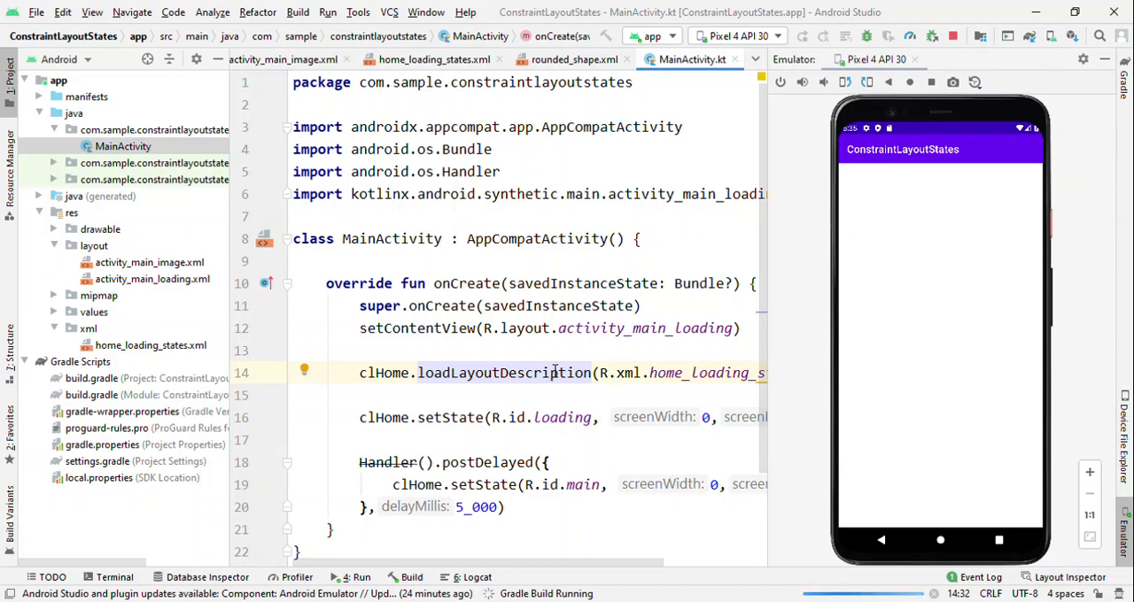
pyautogui.moveTo(340, 542)
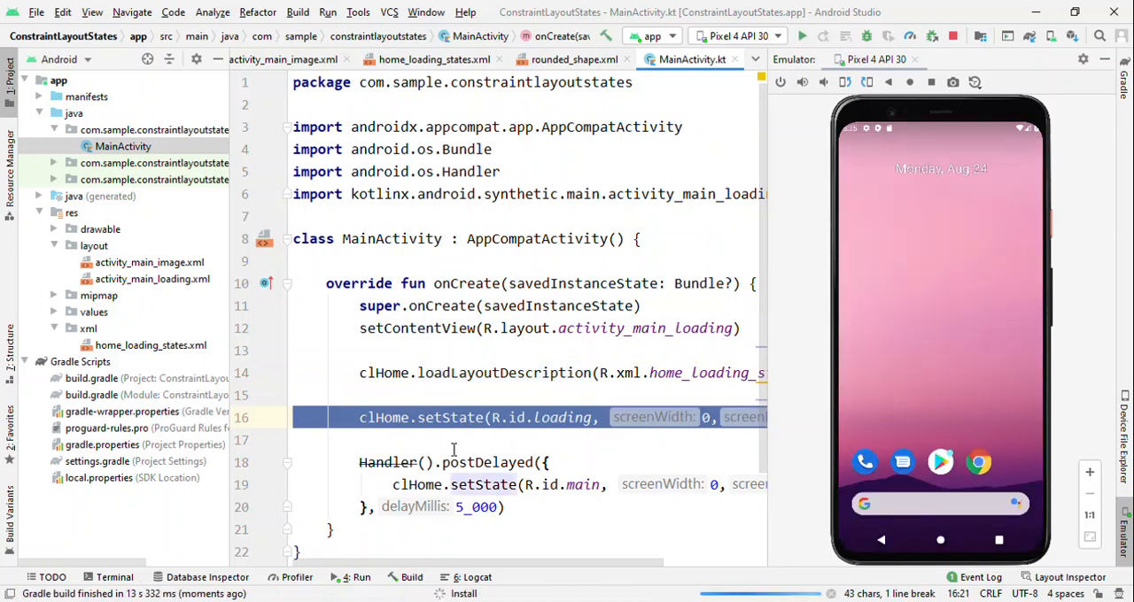
pyautogui.doubleClick(482, 484)
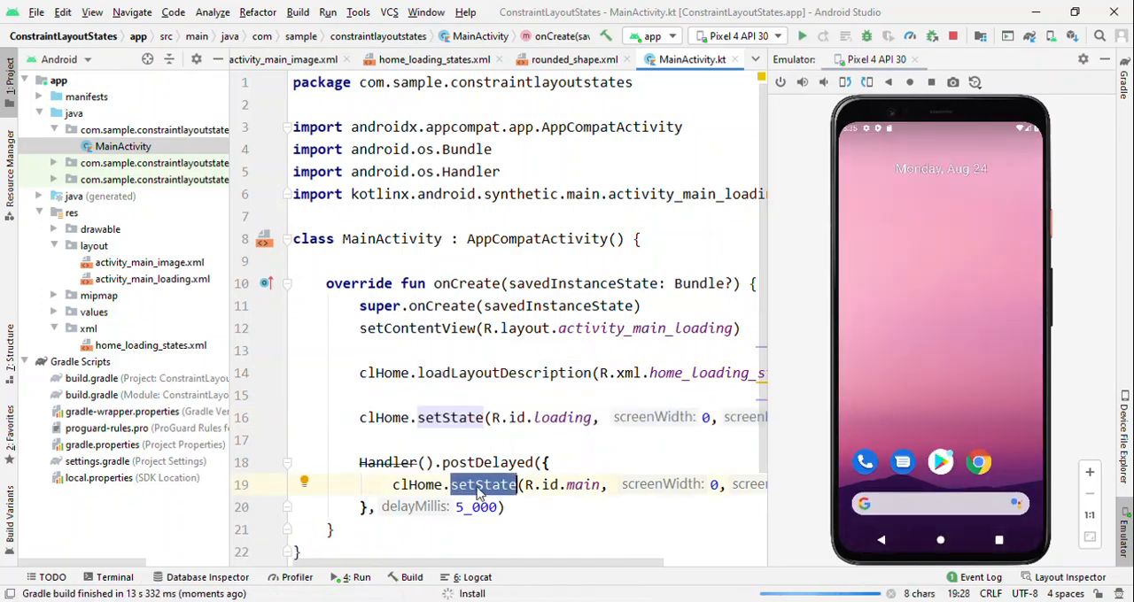